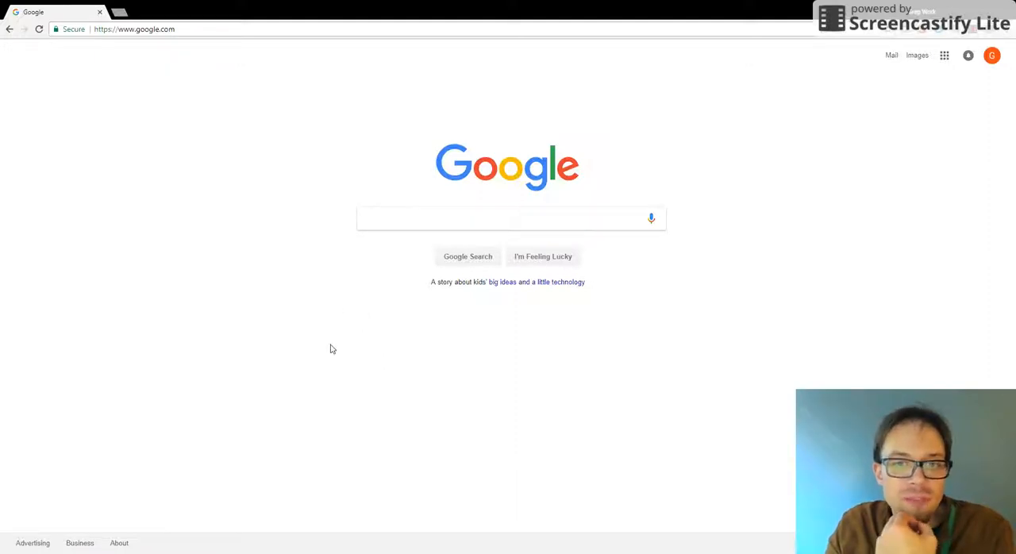
mouse_move(140, 193)
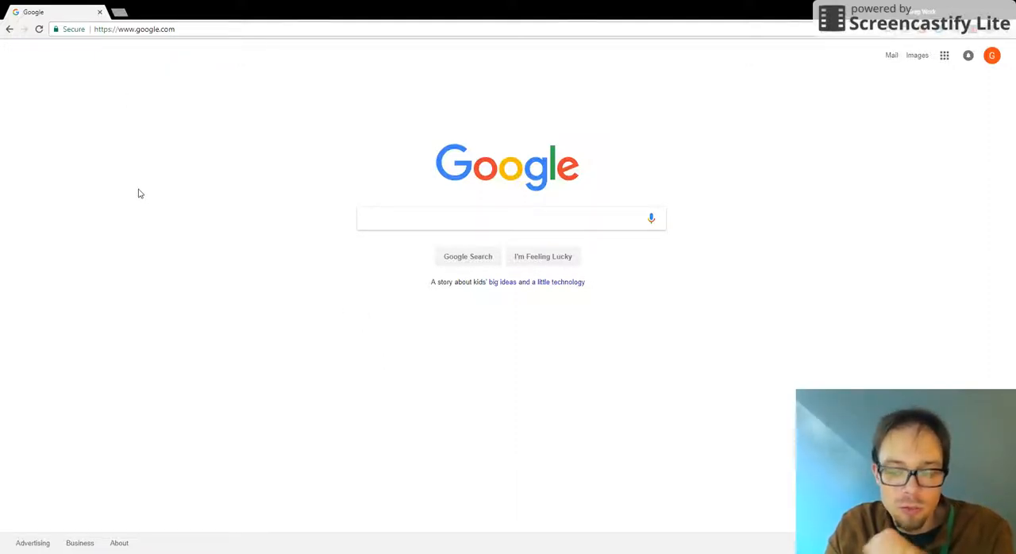
mouse_move(681, 377)
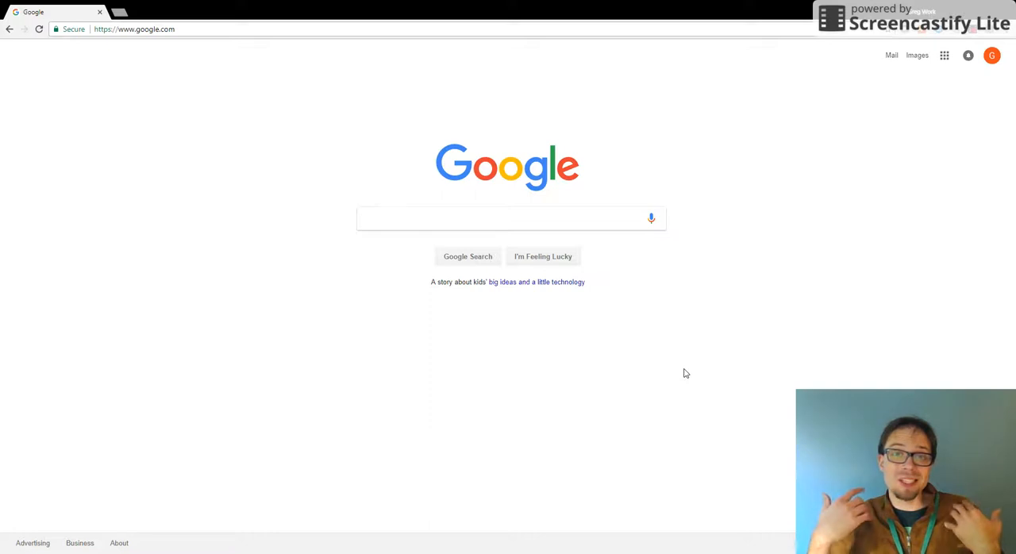
mouse_move(327, 46)
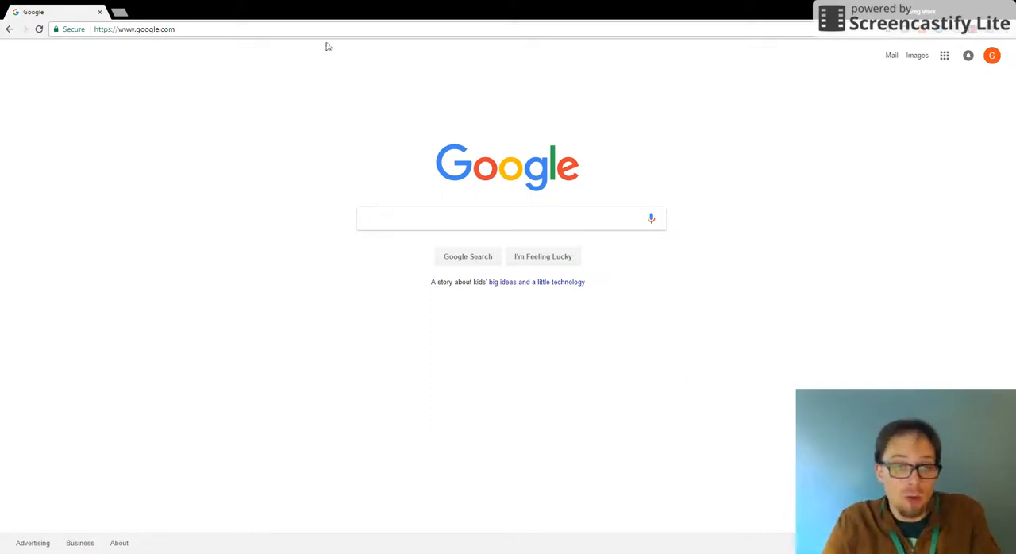
Search Google for 'snopes' and open the Snopes.com home page from the results
text(snop)
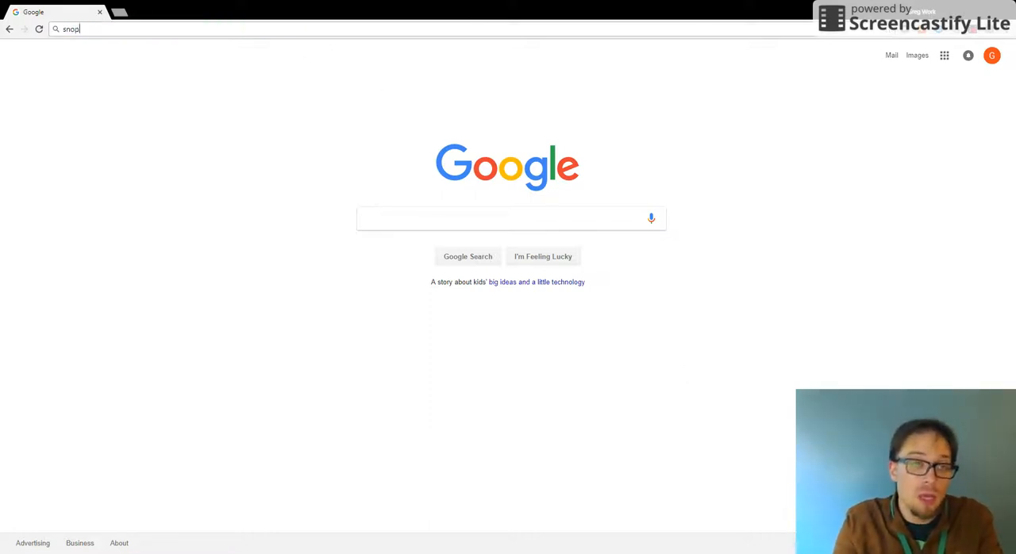
key(Return)
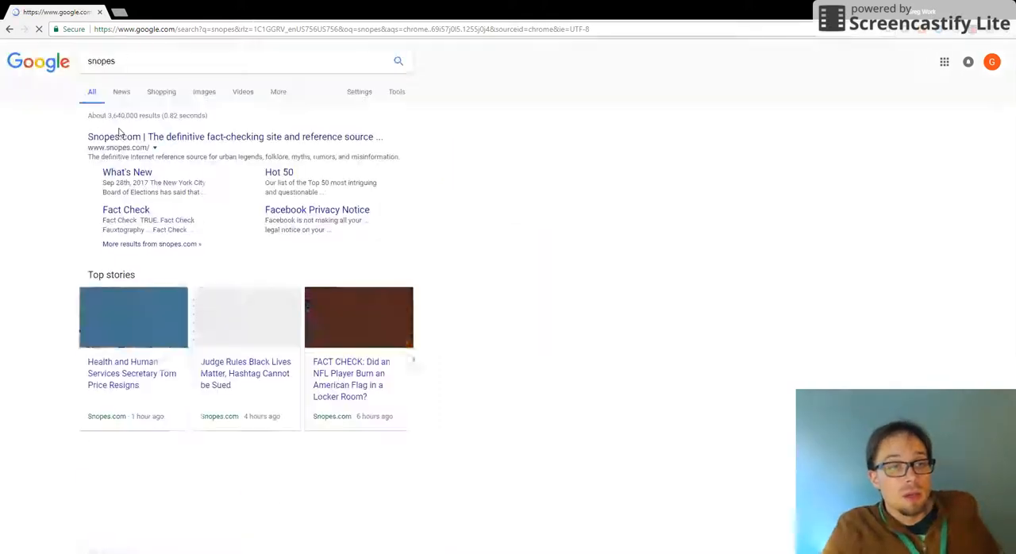
click(235, 136)
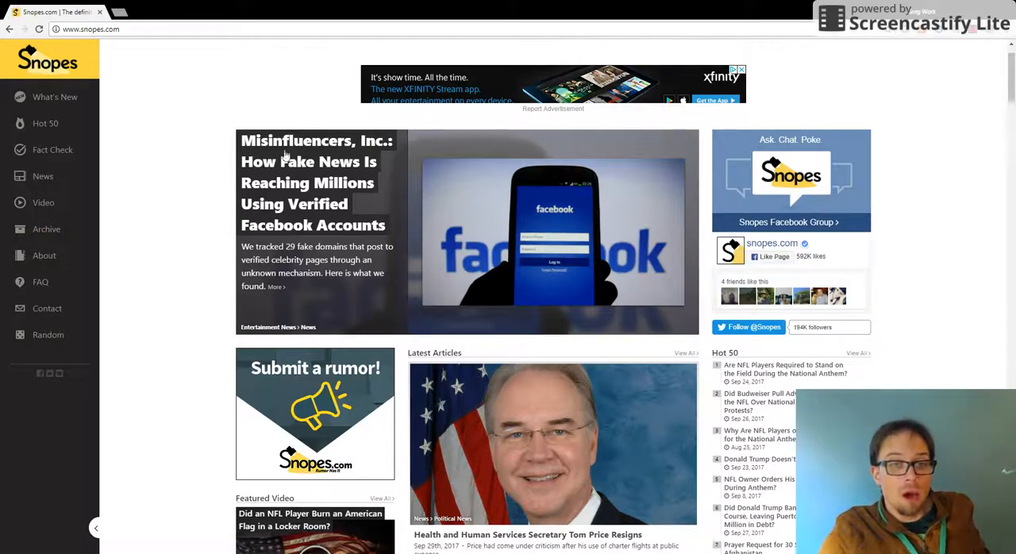
mouse_move(393, 205)
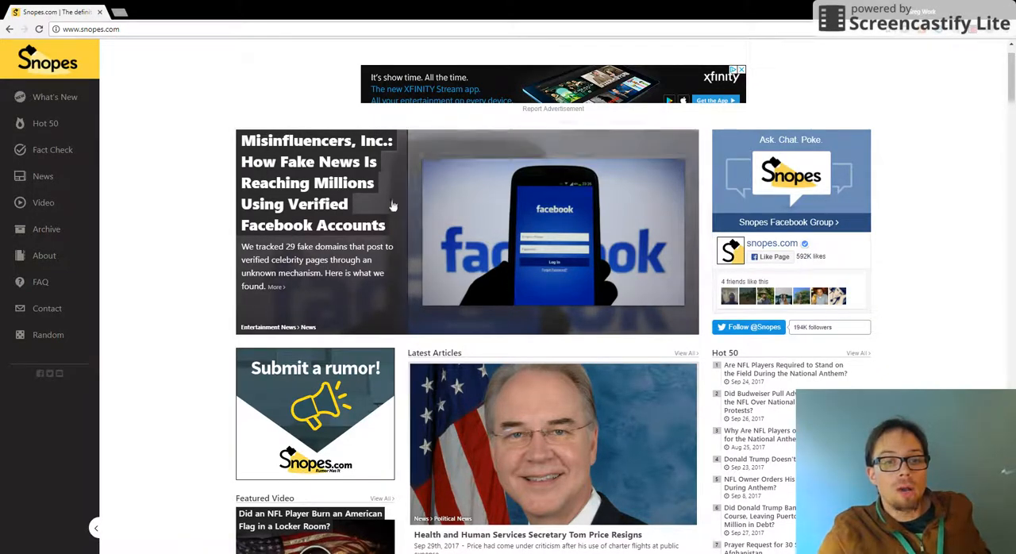
scroll(down, 3)
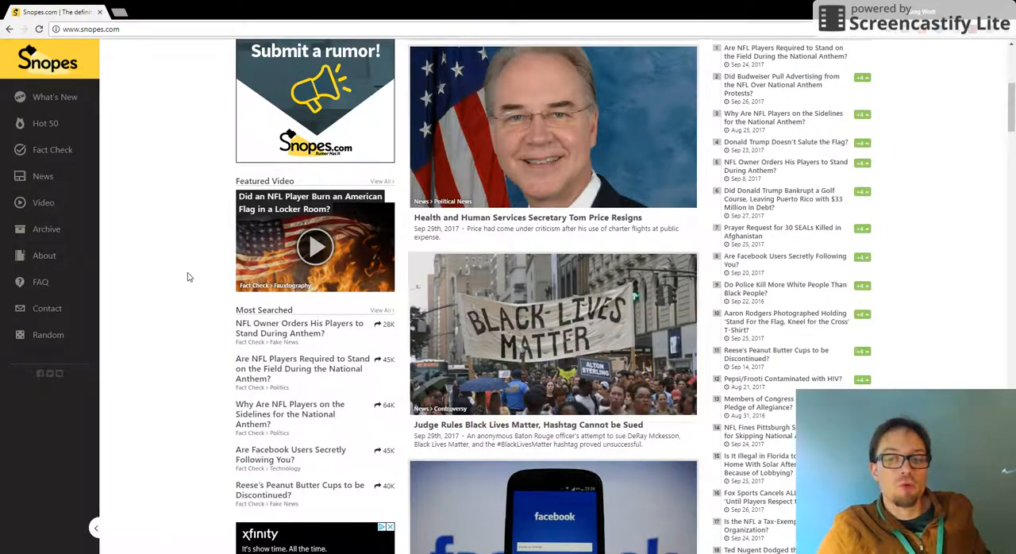
scroll(up, 3)
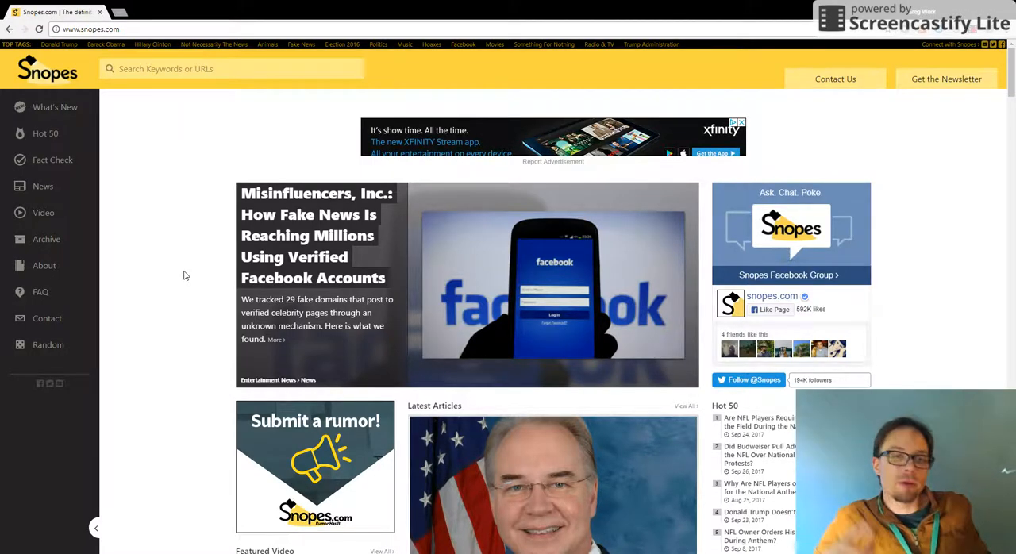
mouse_move(452, 218)
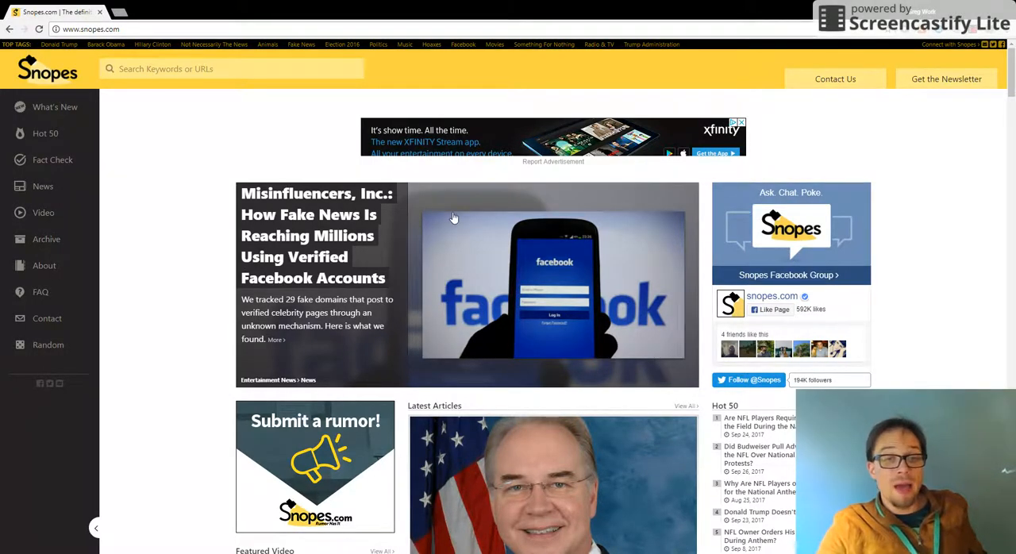
mouse_move(186, 226)
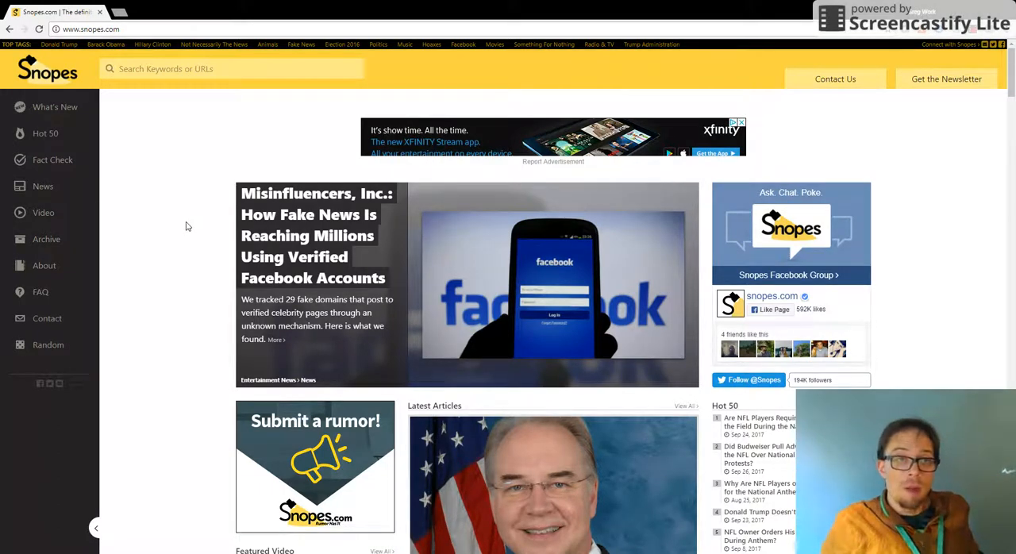
mouse_move(134, 209)
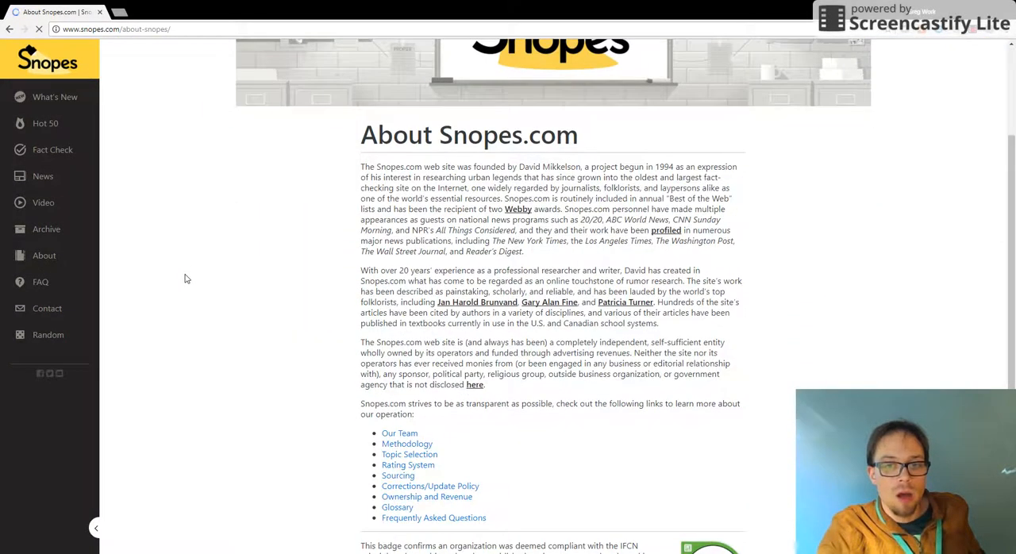
View the Snopes 'Our Team' staff page, then return to About Snopes
scroll(down, 3)
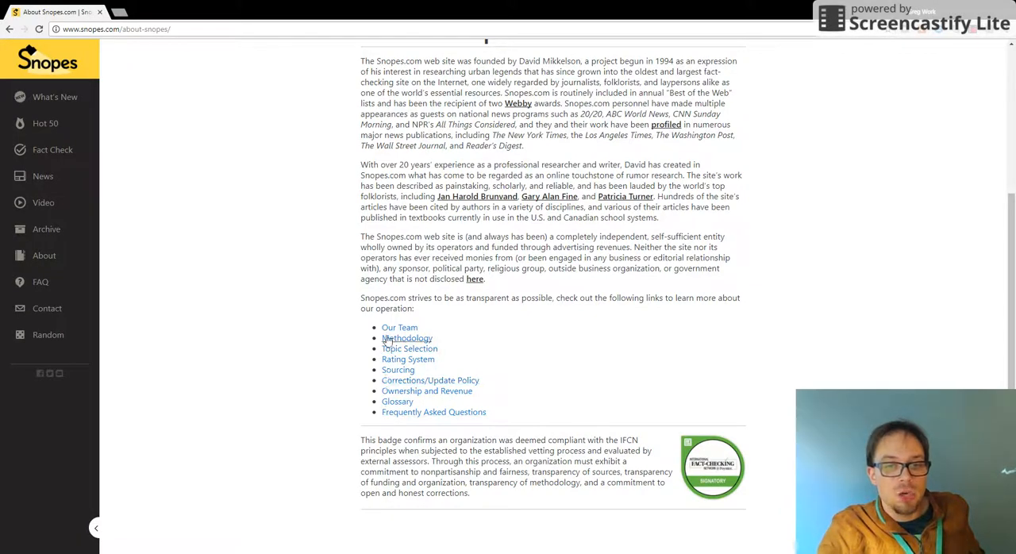
click(400, 328)
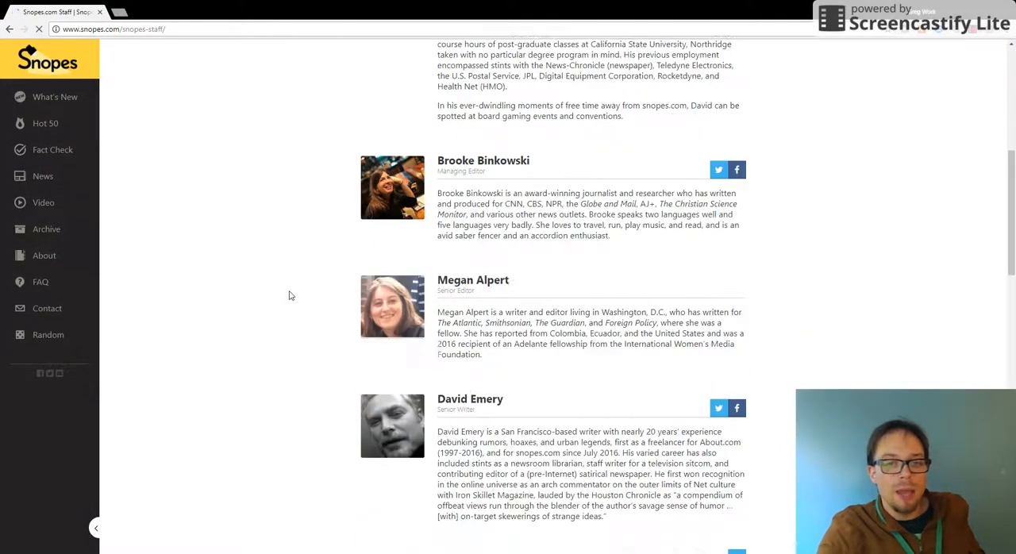
scroll(down, 3)
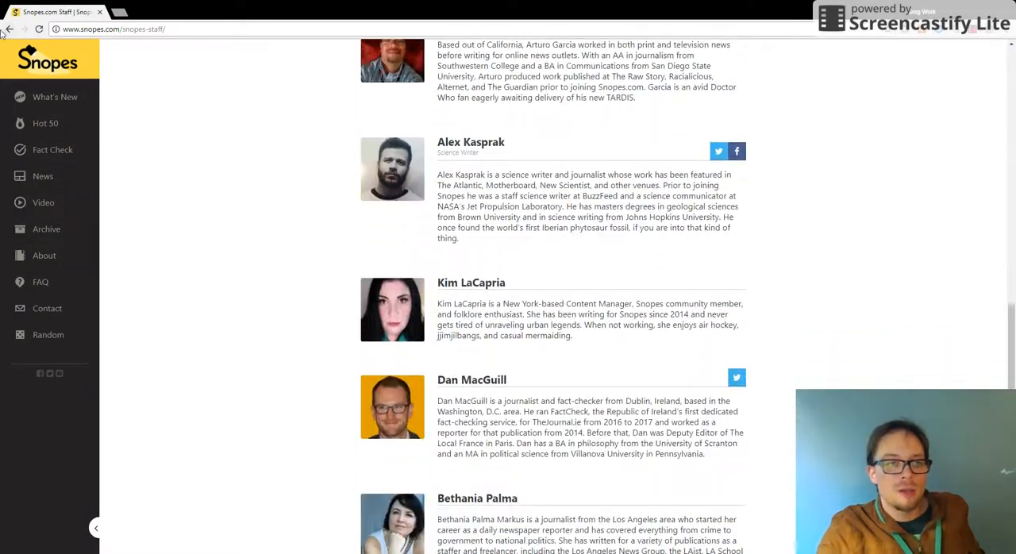
click(44, 255)
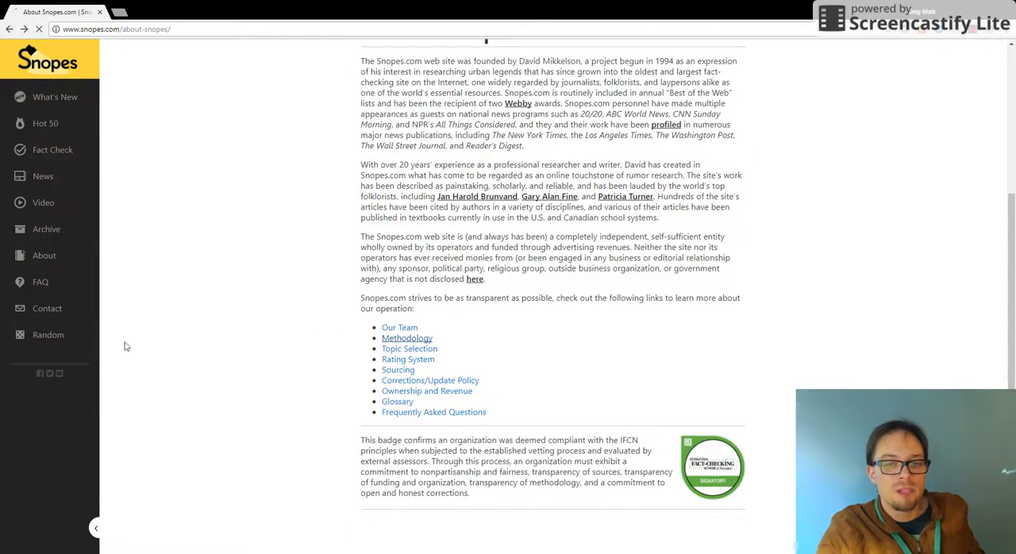
View the Snopes Methodology page, then go back to the Snopes homepage
click(407, 337)
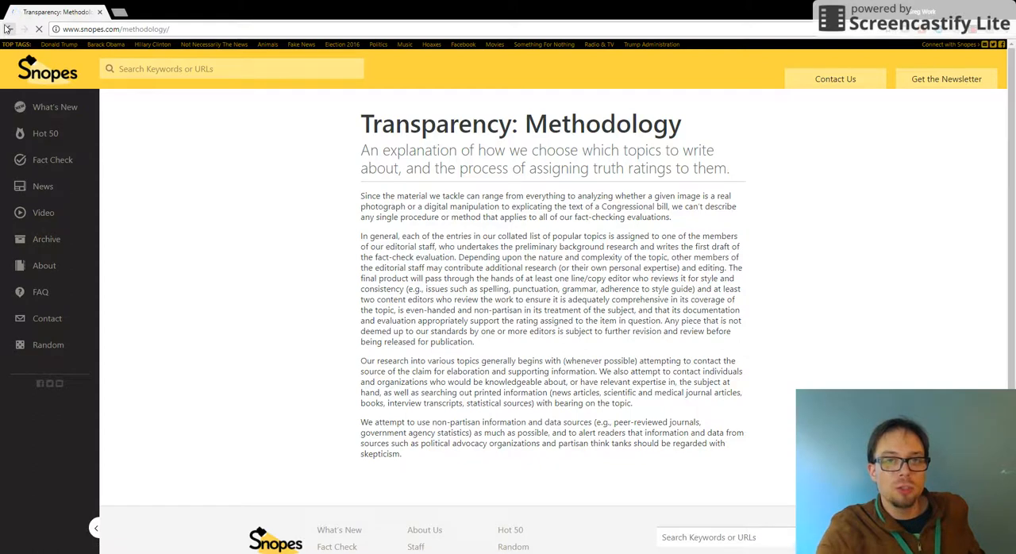
click(9, 29)
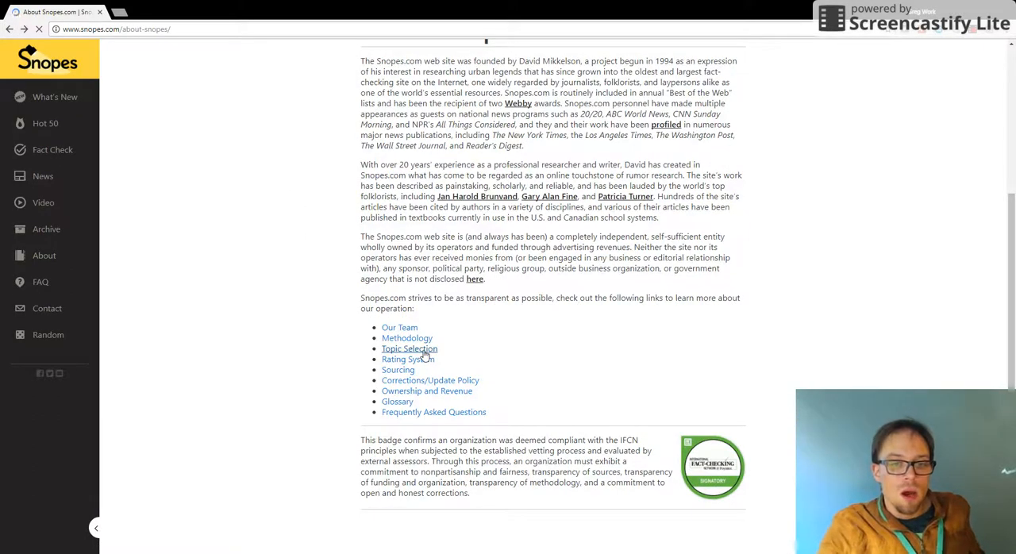
mouse_move(593, 347)
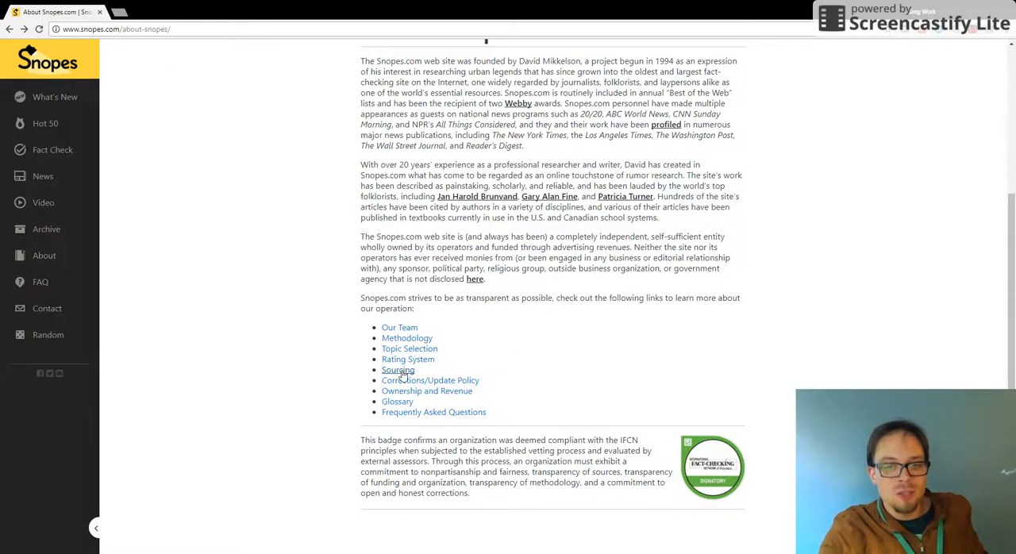
scroll(down, 3)
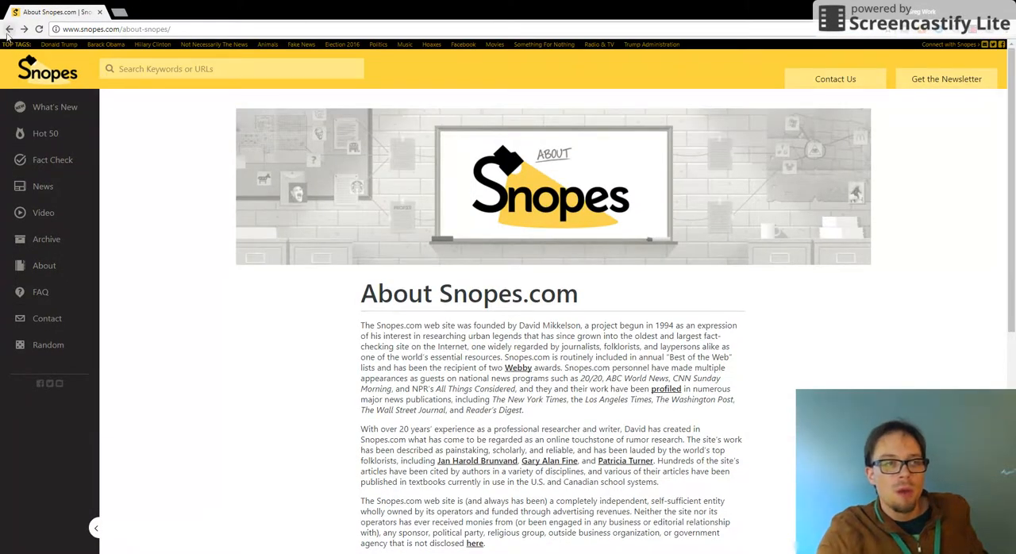
click(8, 29)
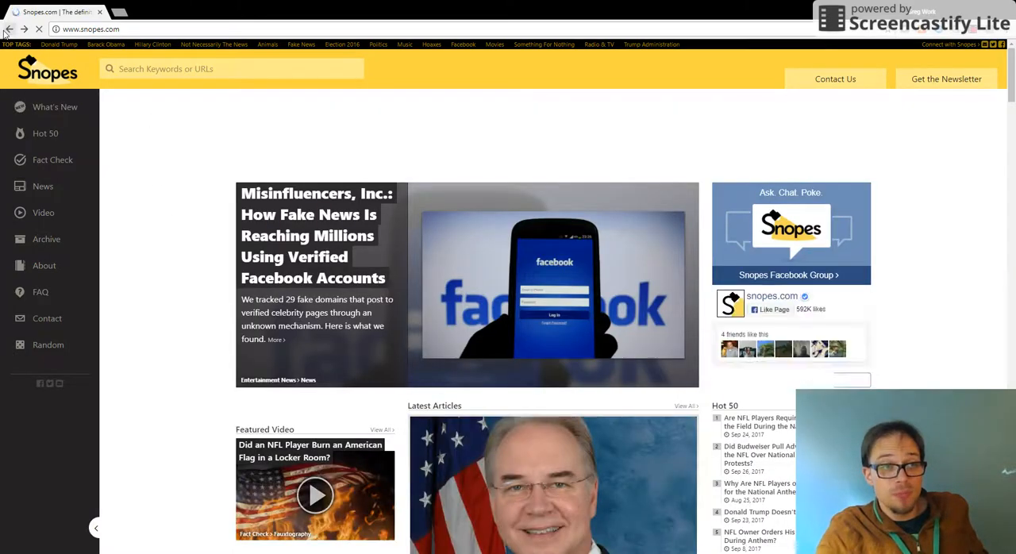
Go back to the Google results listing Snopes.com and its Twitter account
click(9, 29)
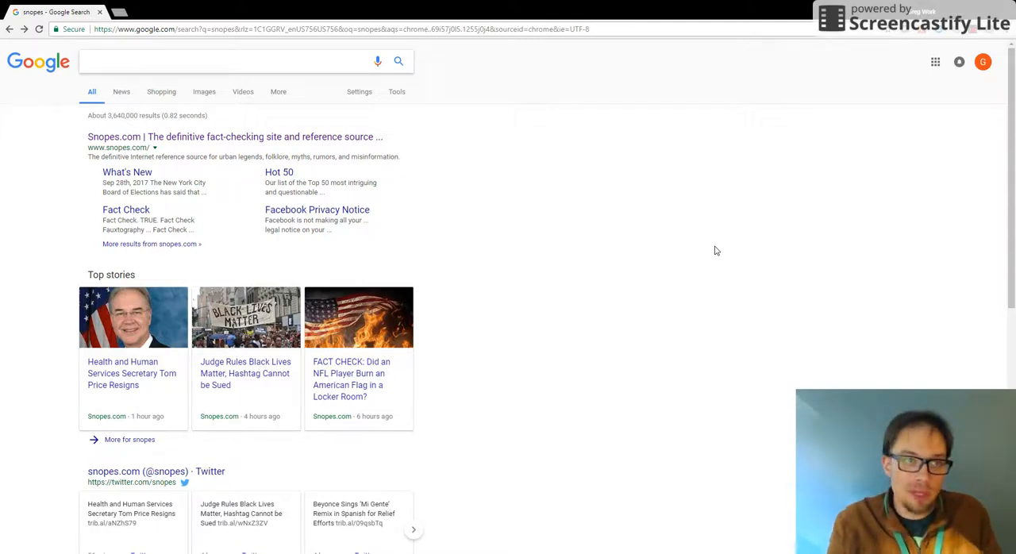
Search Google for 'black lives matter site:.com'
click(238, 61)
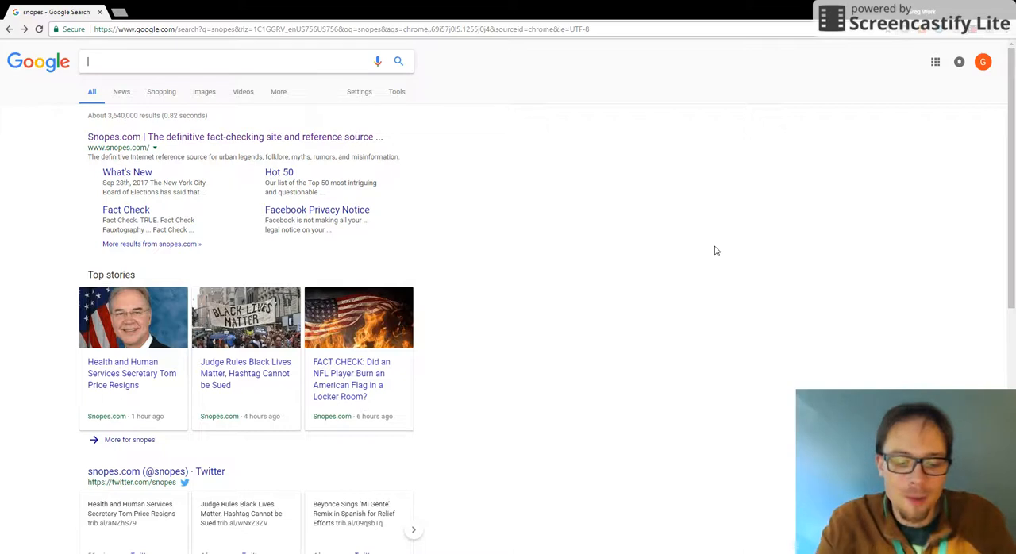
text(site:.com)
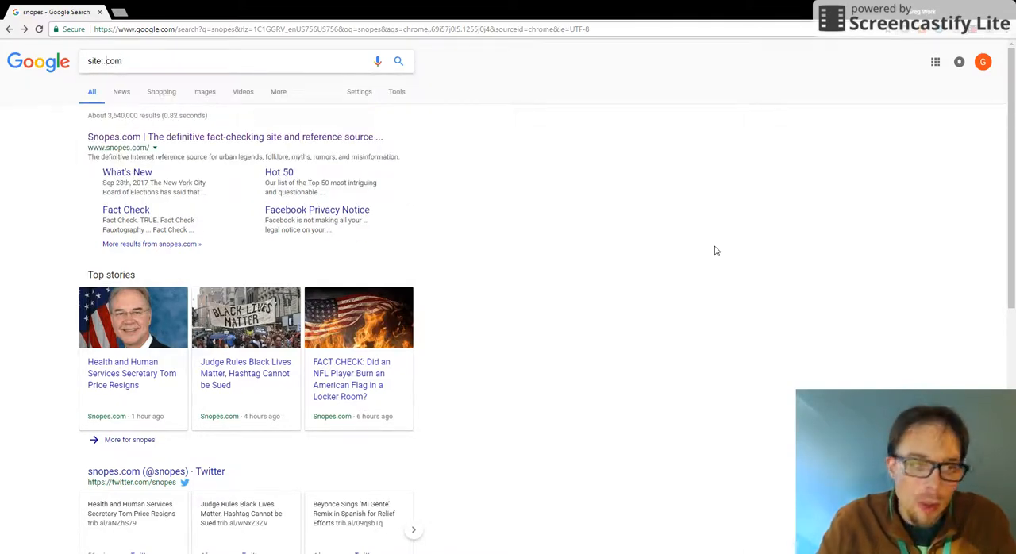
text(black lives matter)
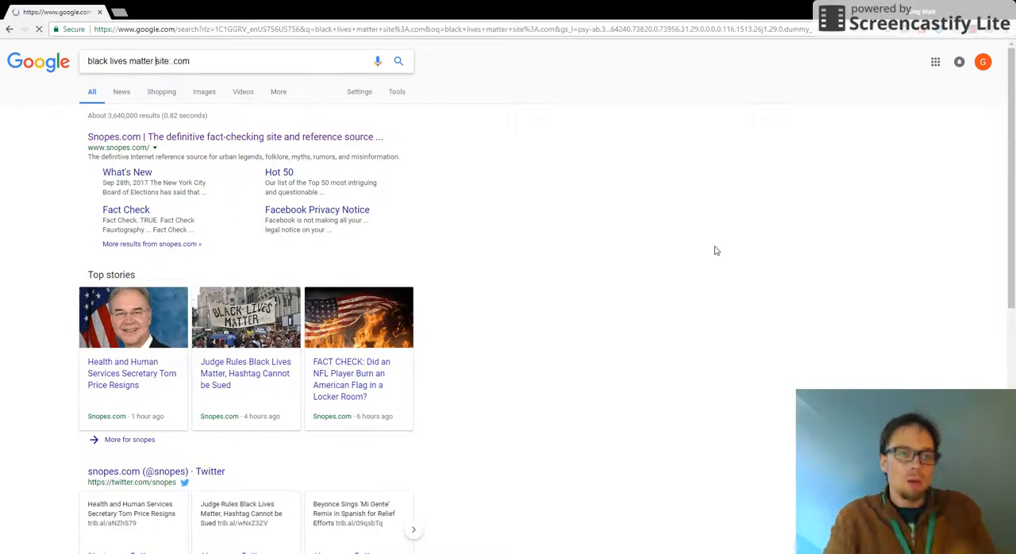
key(Return)
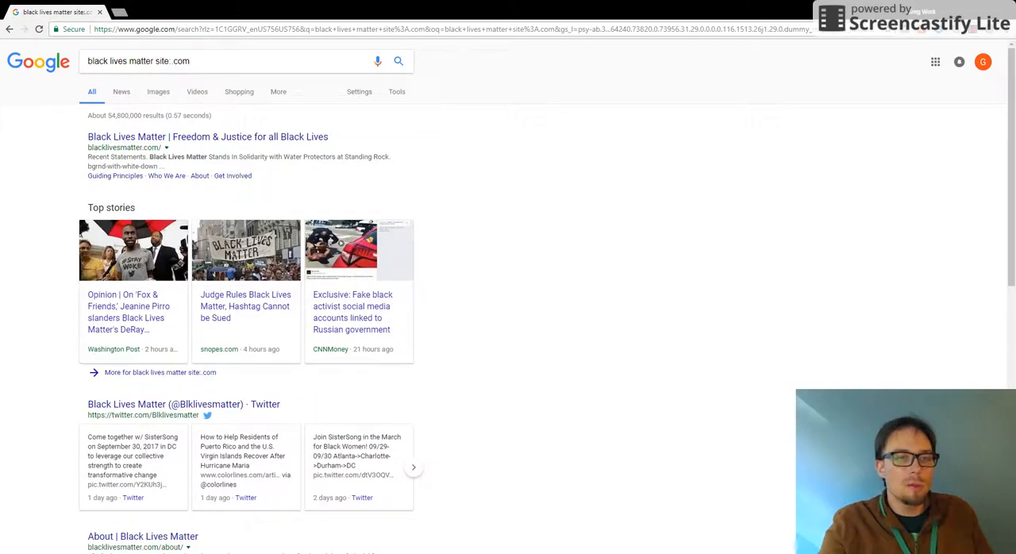
click(183, 60)
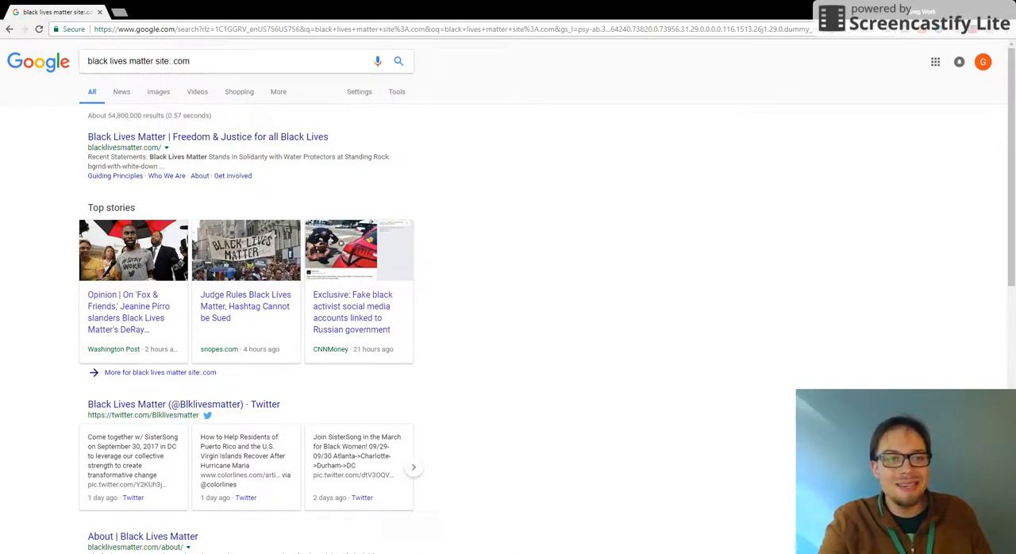
mouse_move(514, 403)
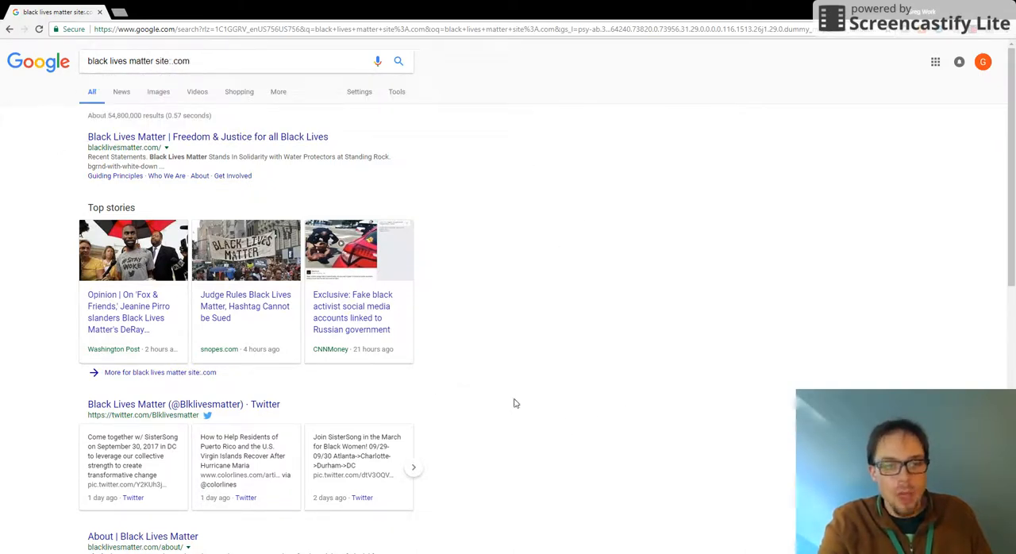
mouse_move(517, 391)
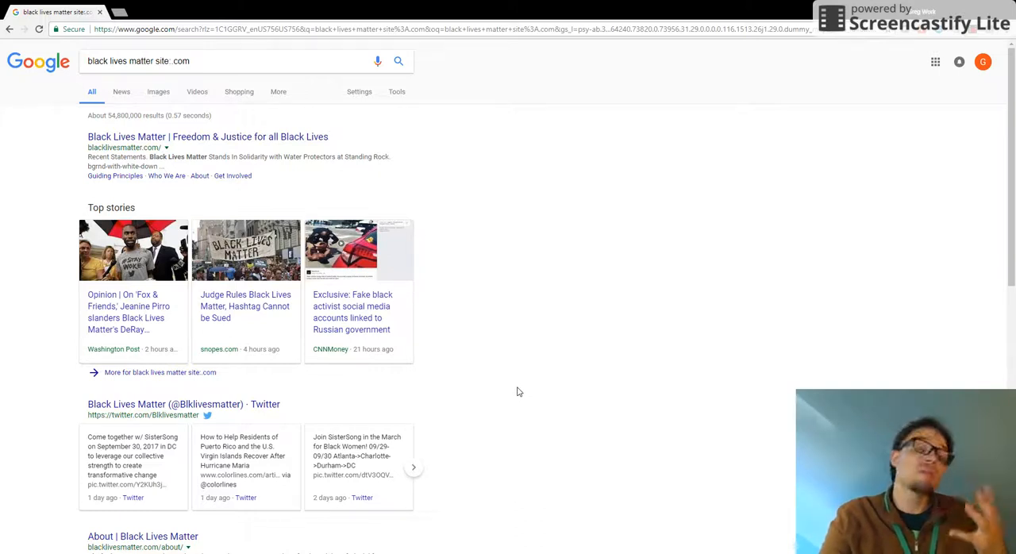
mouse_move(490, 394)
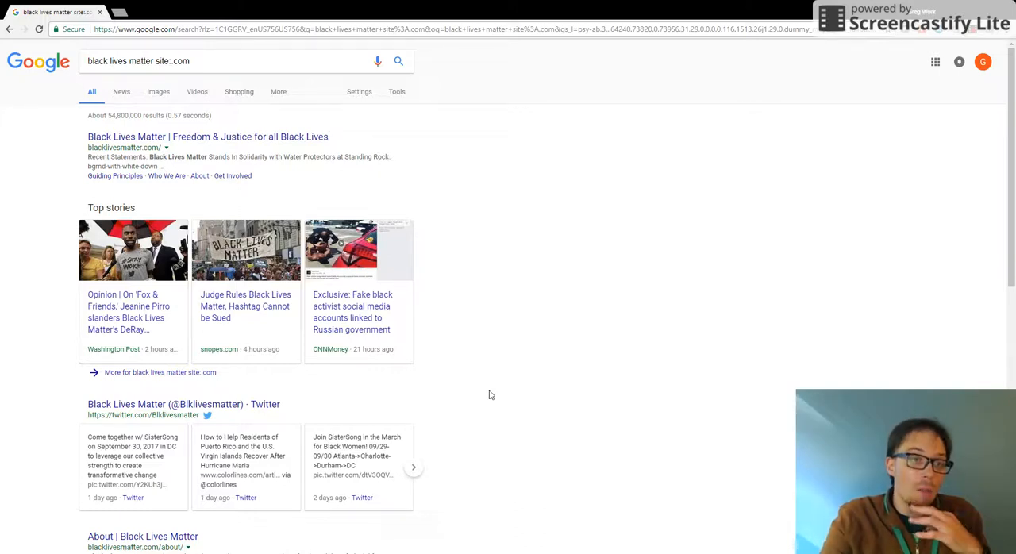
Scroll through the .com results and select '.com' in the query for replacement
scroll(down, 3)
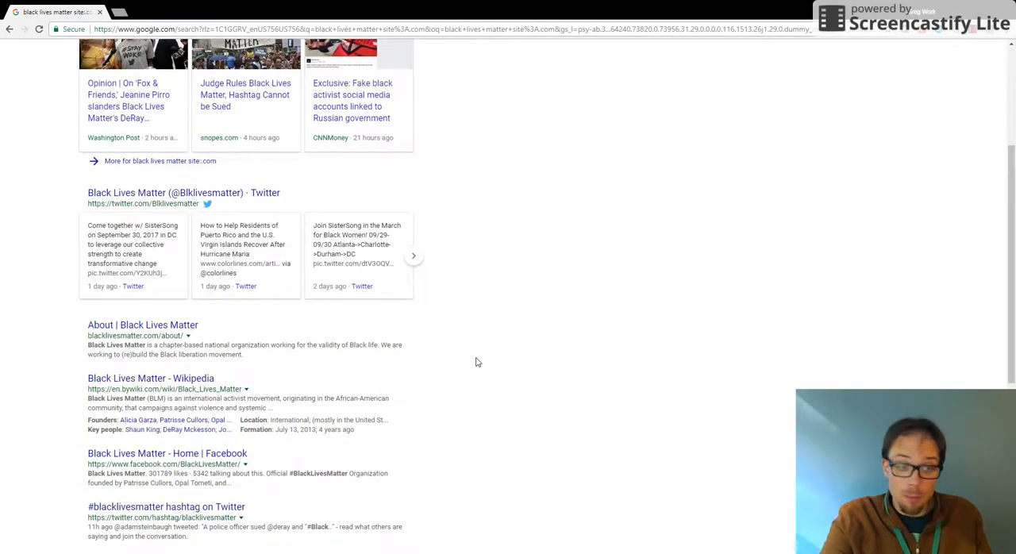
scroll(down, 3)
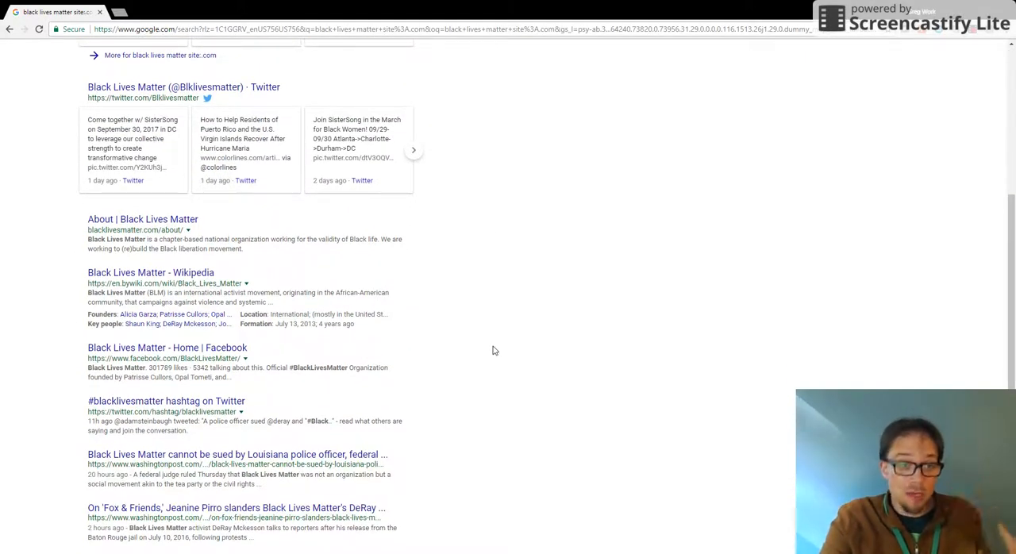
mouse_move(476, 349)
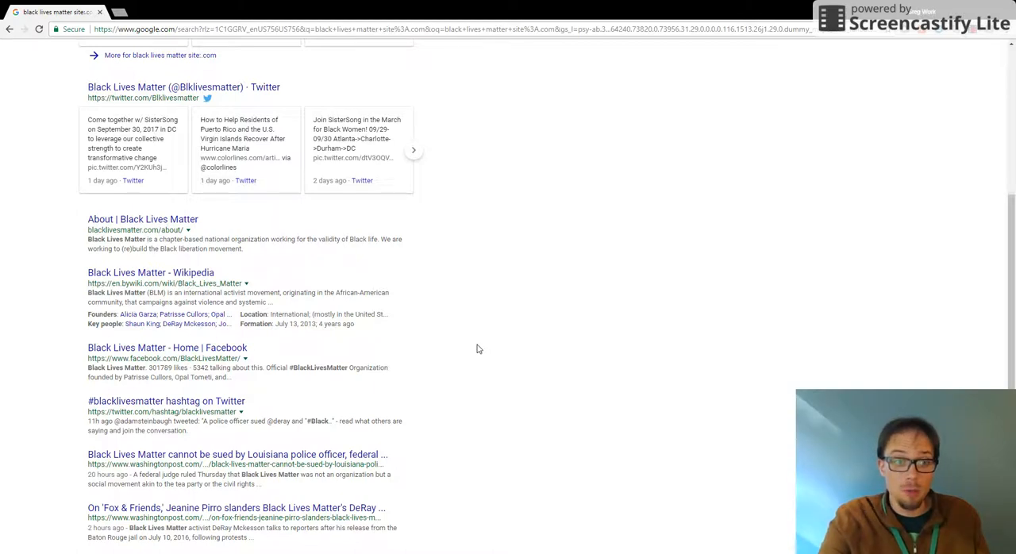
scroll(down, 3)
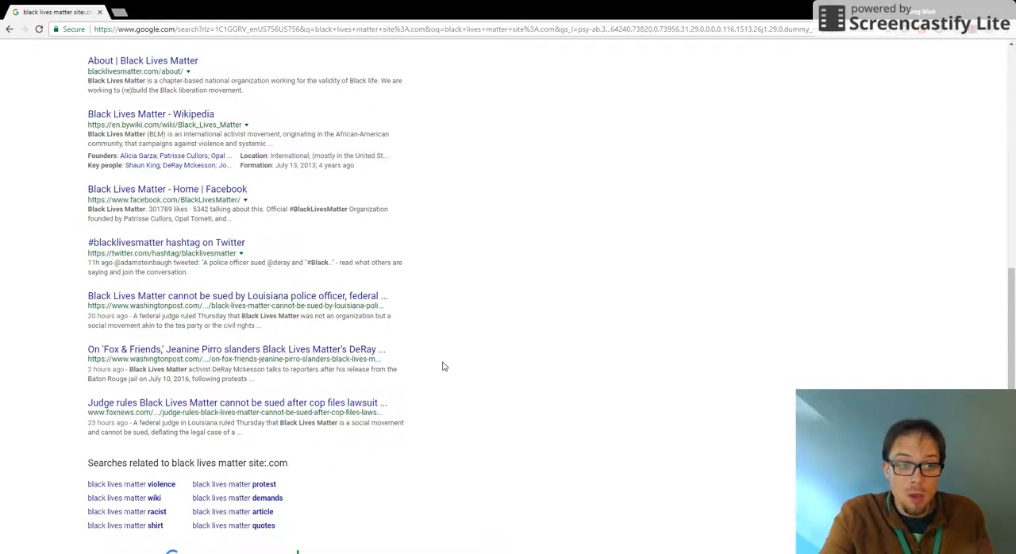
mouse_move(449, 360)
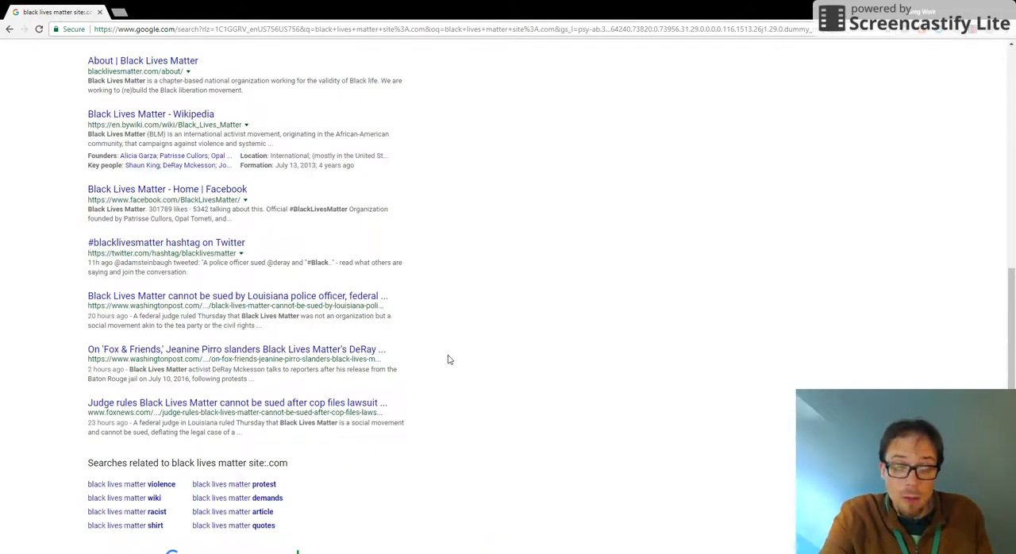
mouse_move(446, 373)
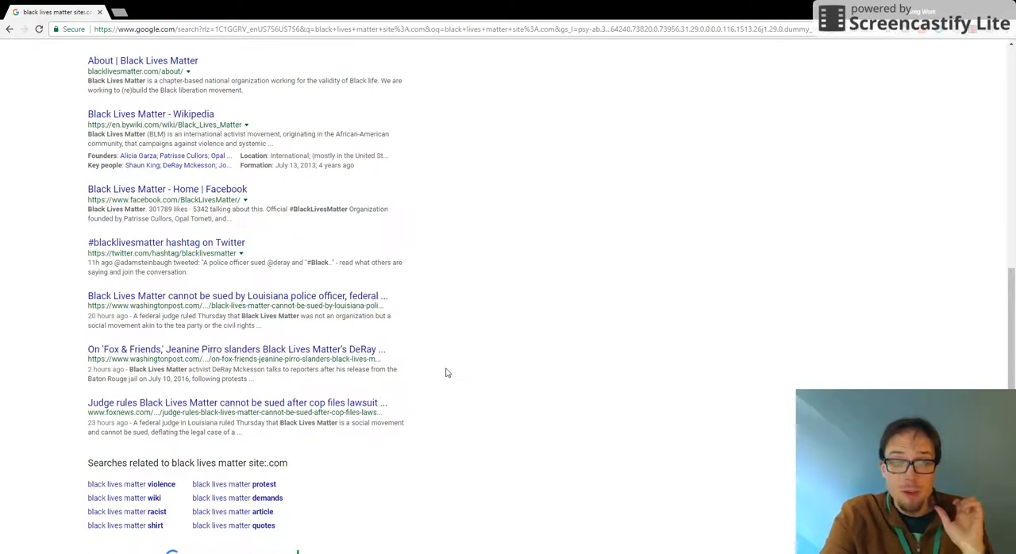
scroll(up, 3)
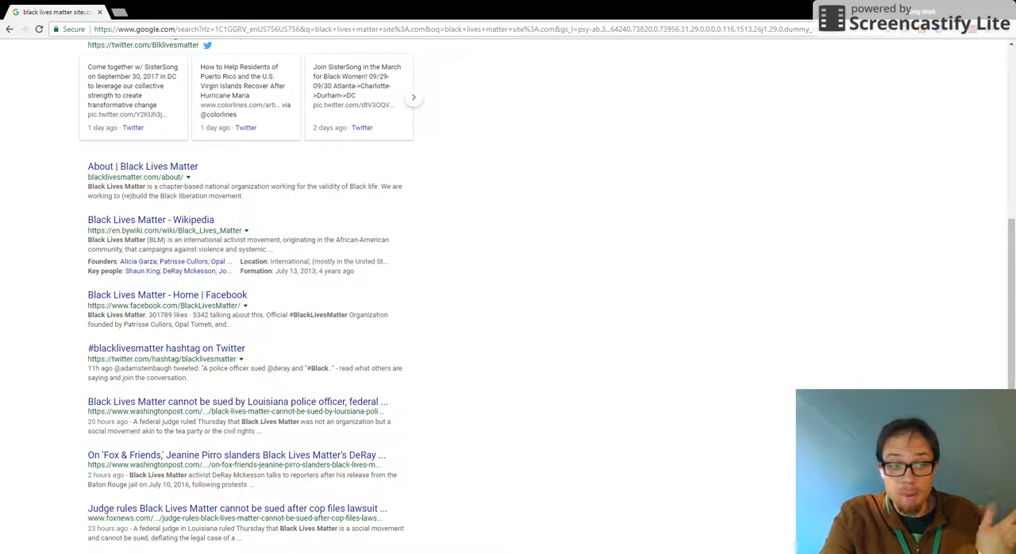
scroll(up, 3)
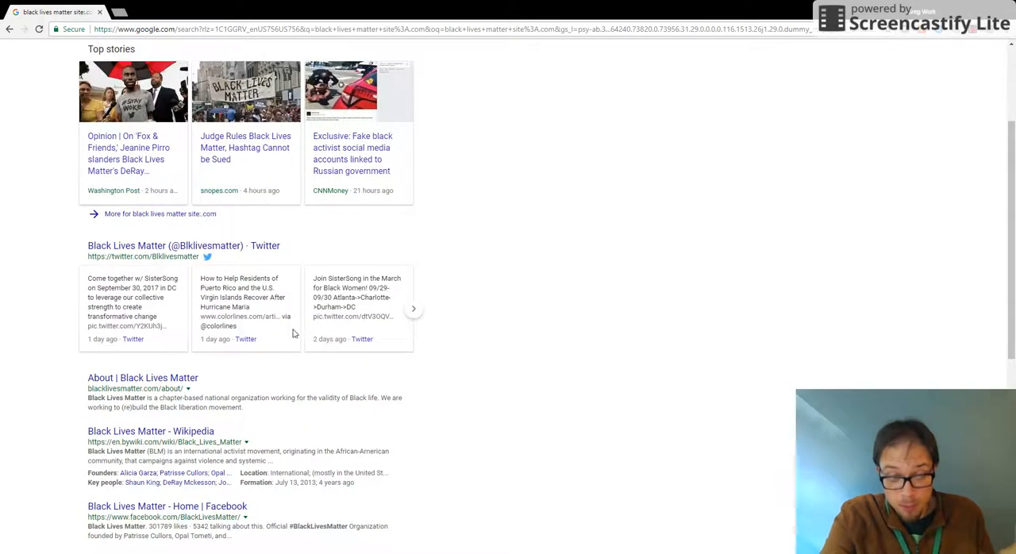
scroll(up, 3)
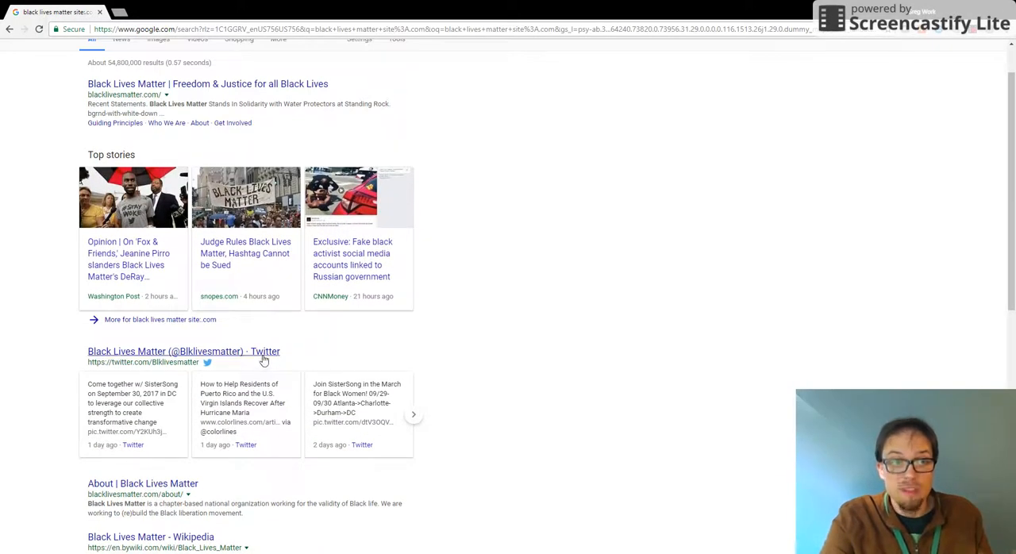
click(238, 61)
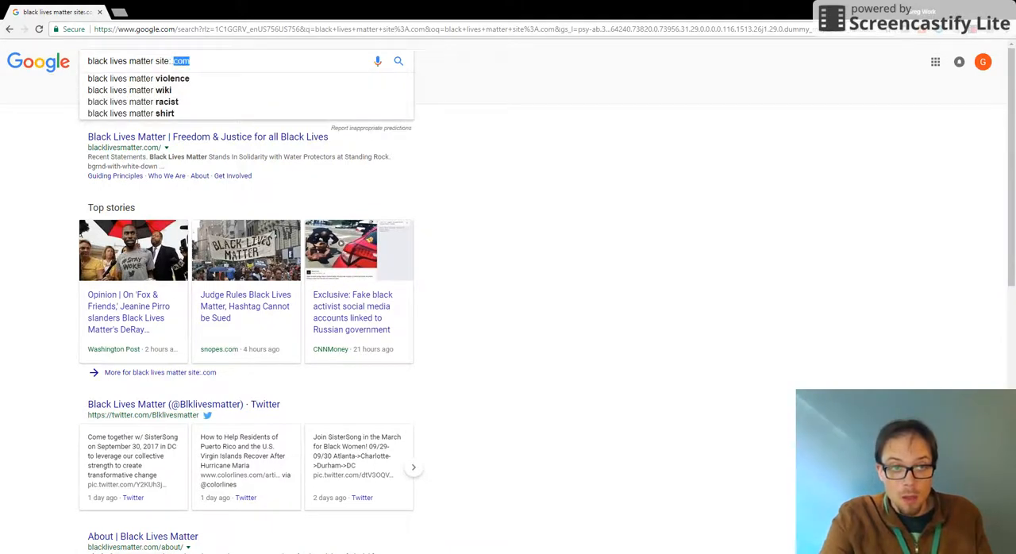
Search 'black lives matter site:.gov' and scroll through whitehouse.gov, NIH and FEC results
text(.gov)
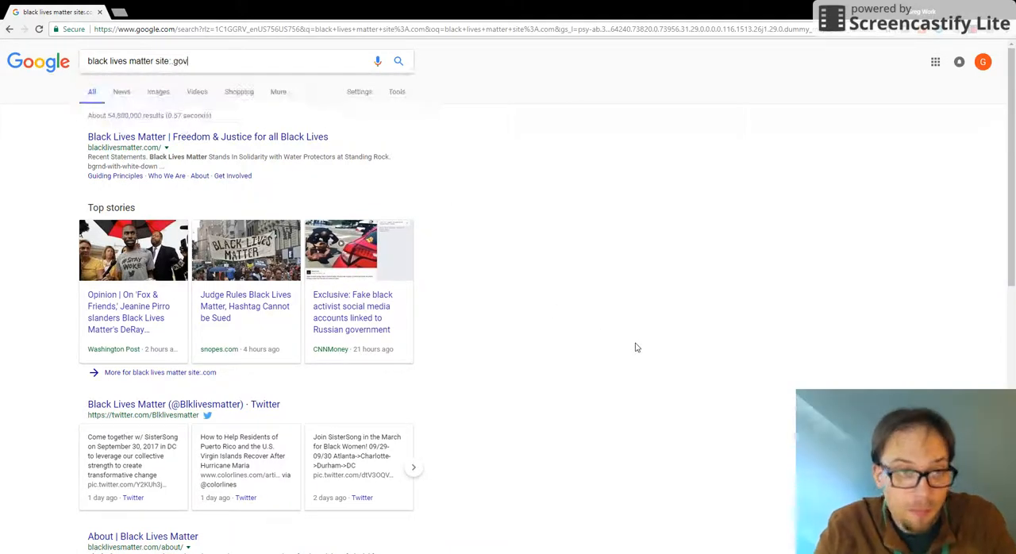
key(Return)
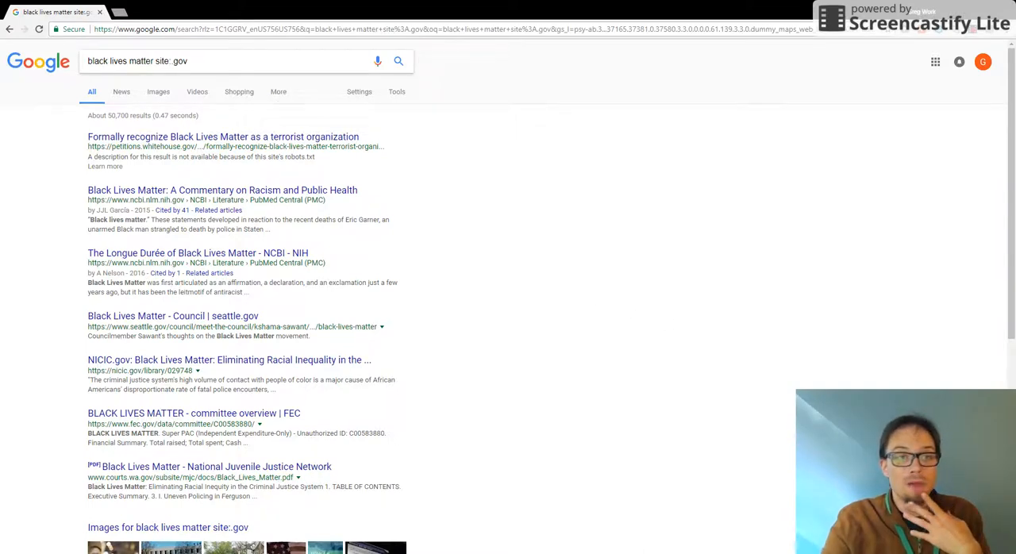
mouse_move(654, 187)
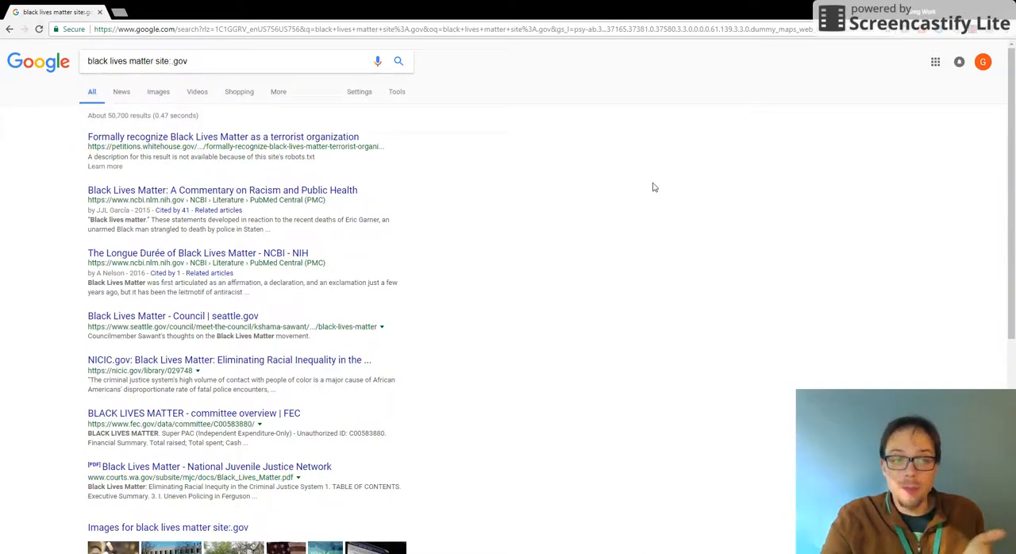
mouse_move(645, 184)
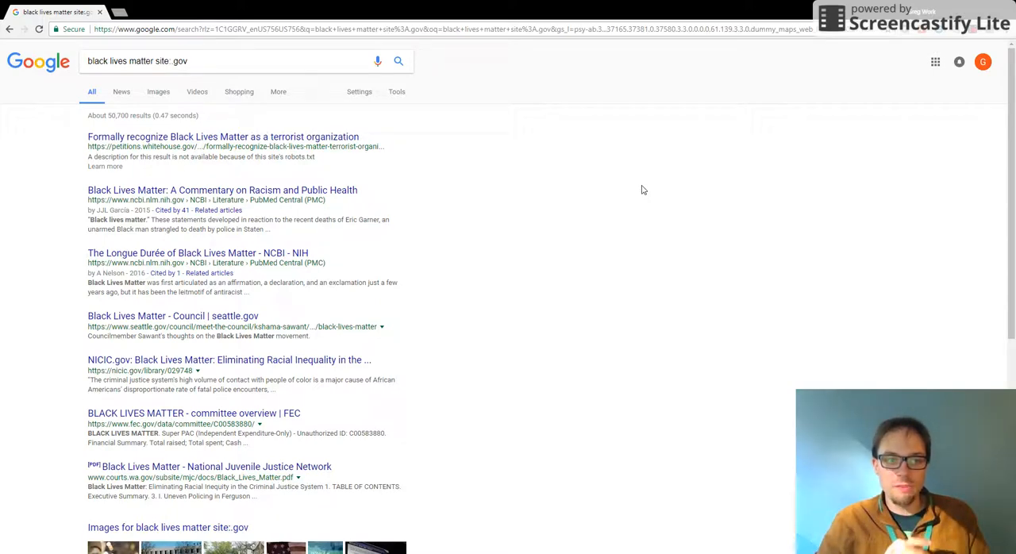
scroll(down, 3)
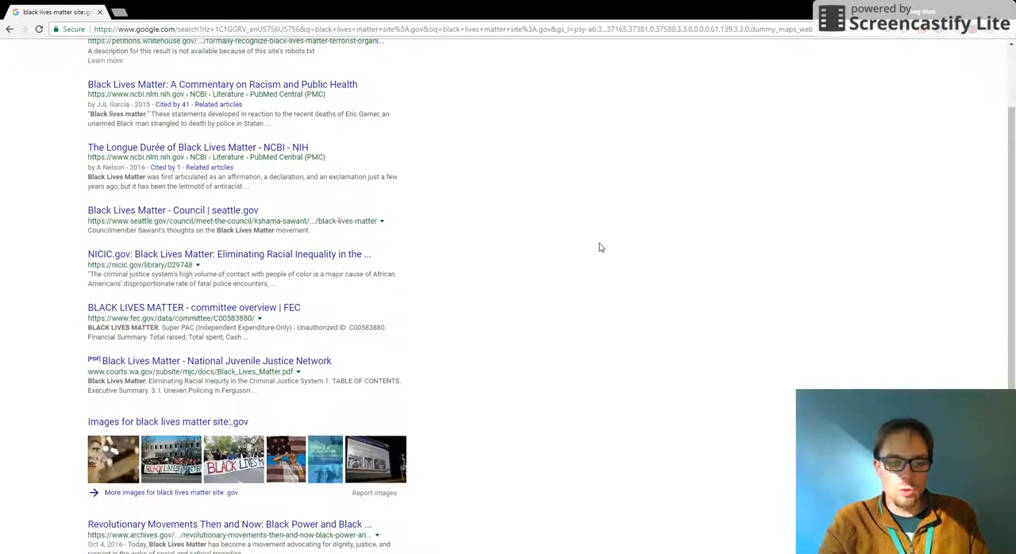
scroll(down, 3)
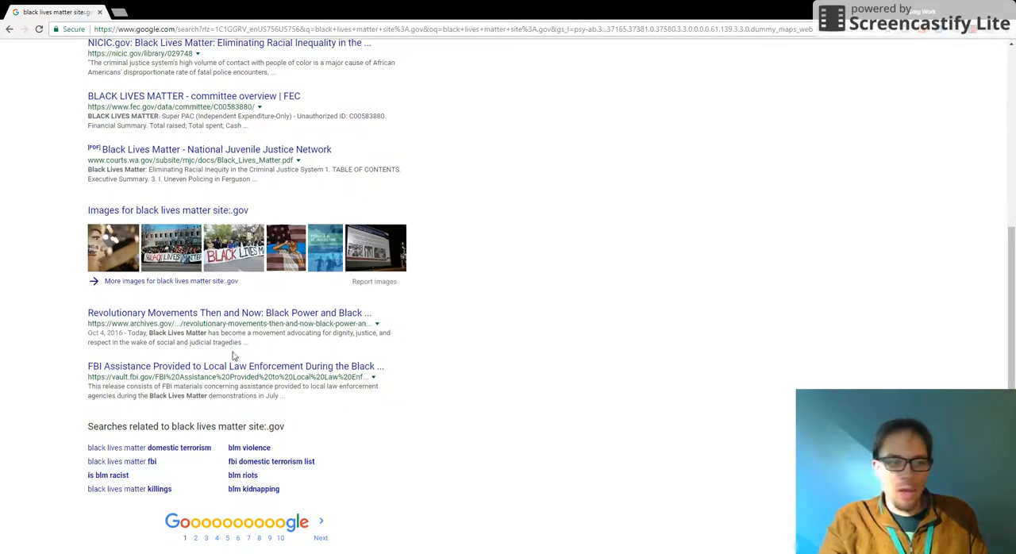
mouse_move(421, 461)
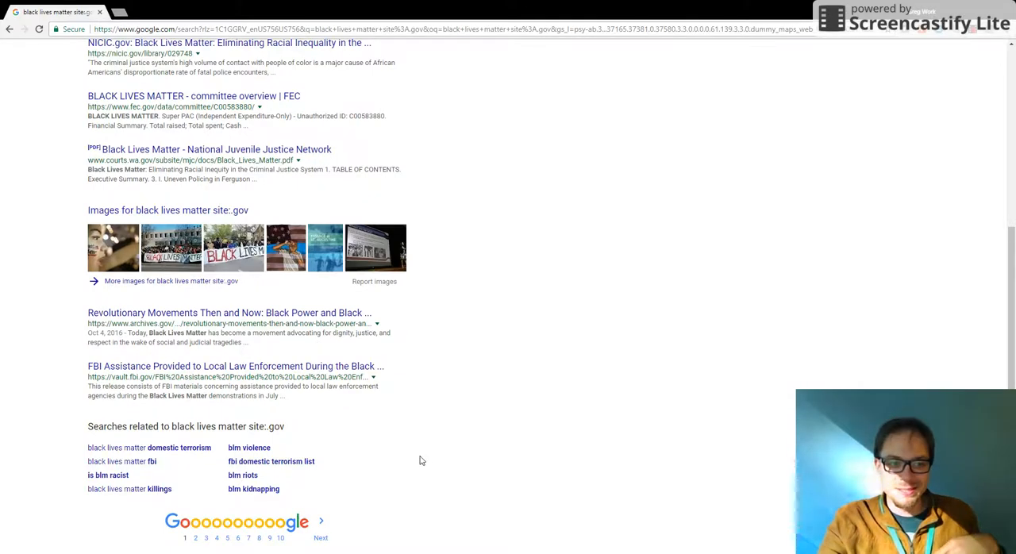
scroll(up, 3)
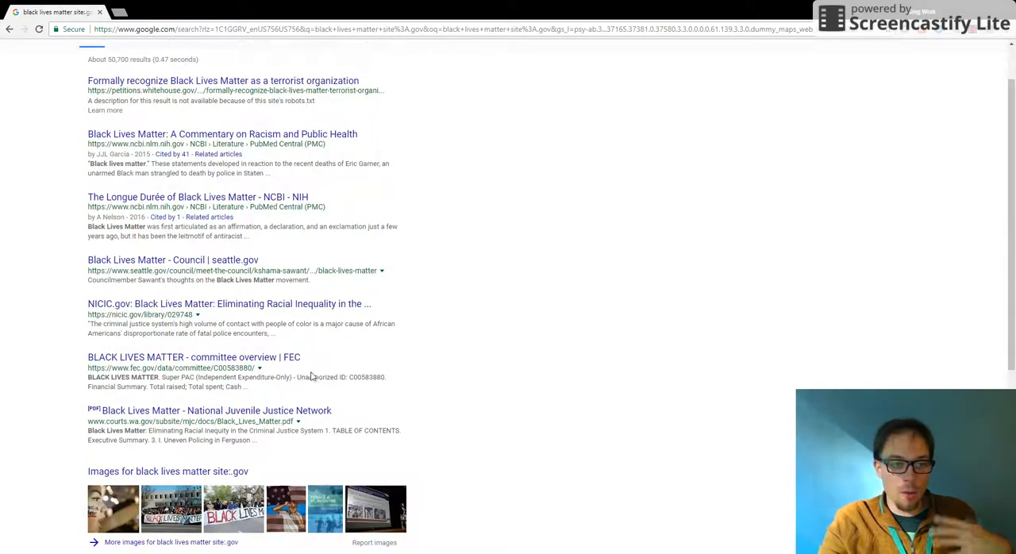
scroll(down, 3)
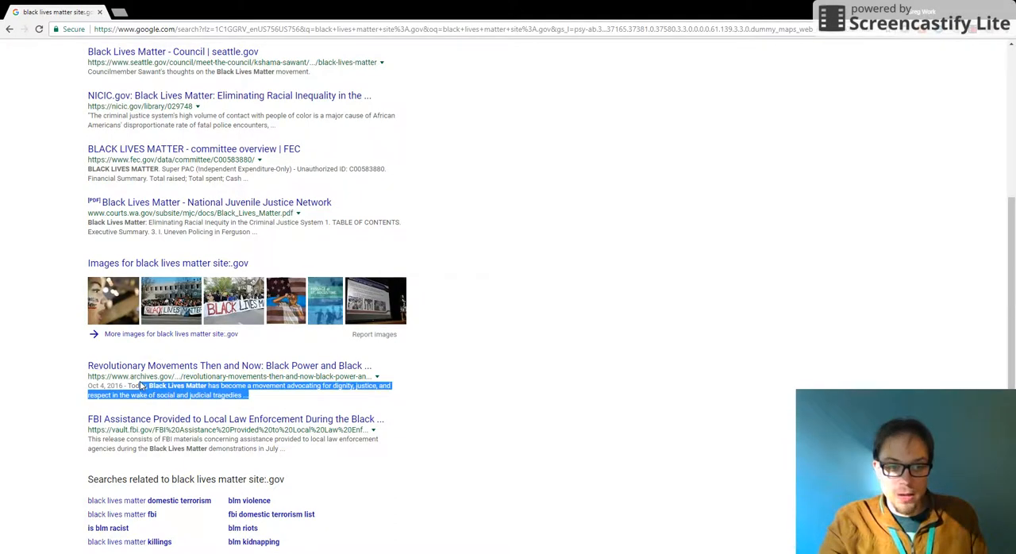
scroll(up, 3)
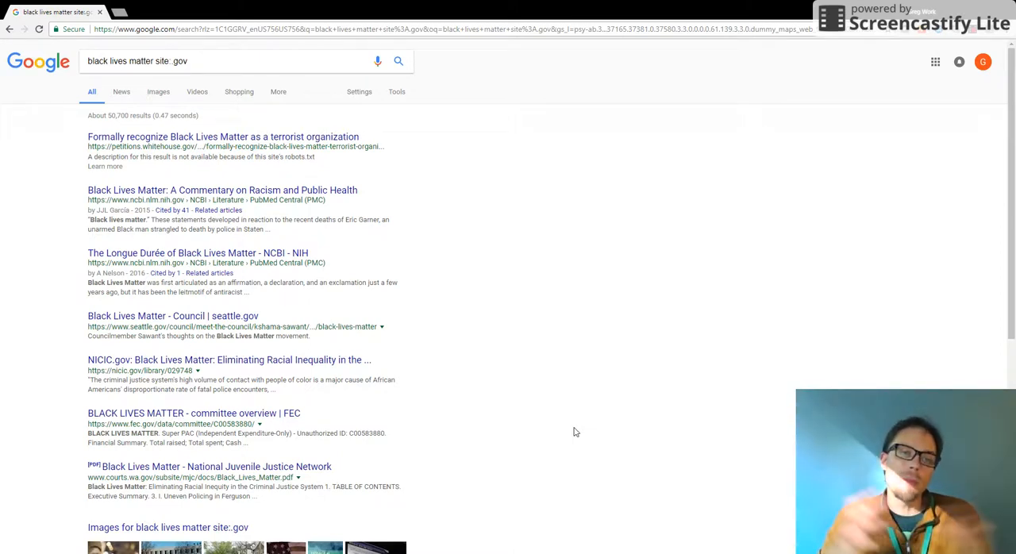
mouse_move(569, 361)
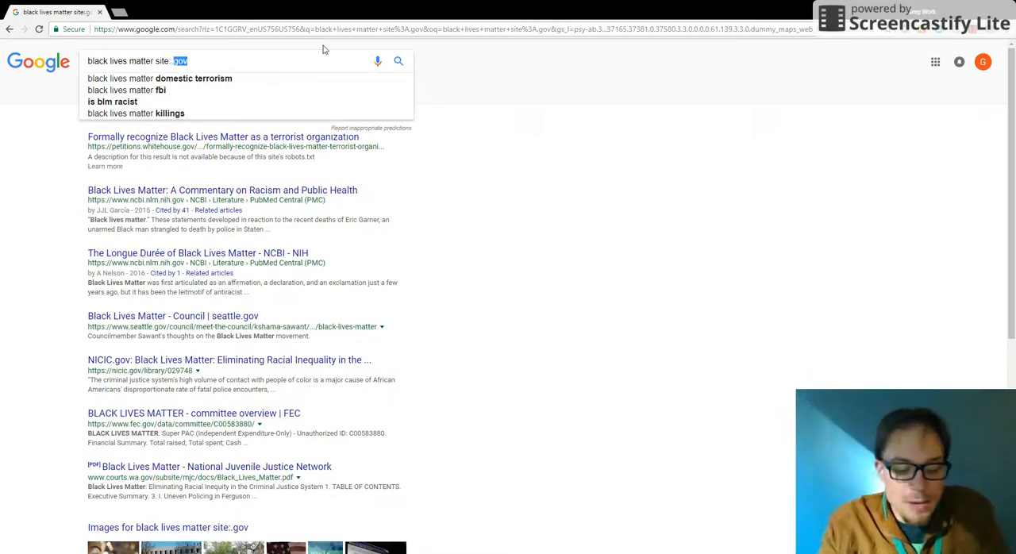
Run 'black lives matter site:.edu' and browse the UW Tacoma, Wellesley and Princeton results
key(Return)
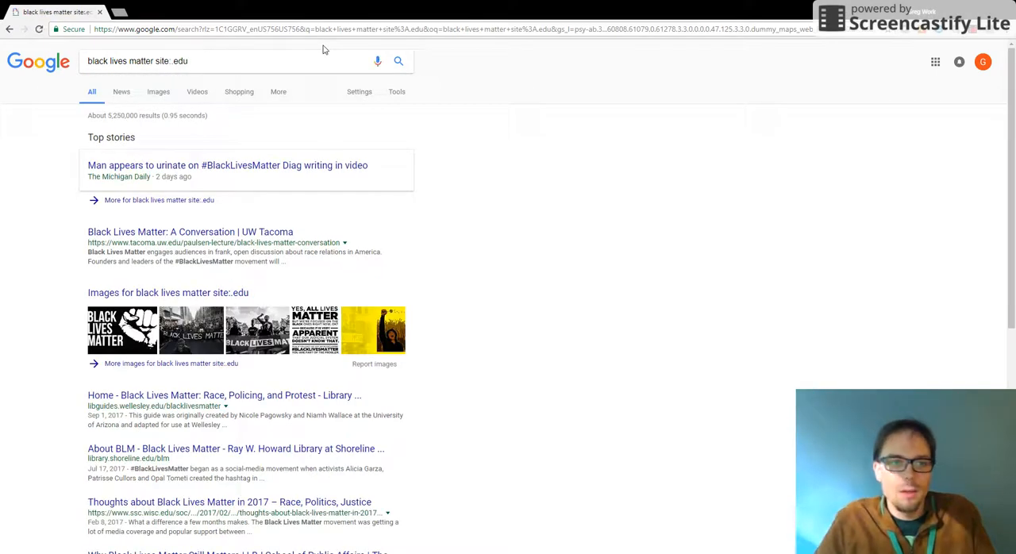
scroll(down, 3)
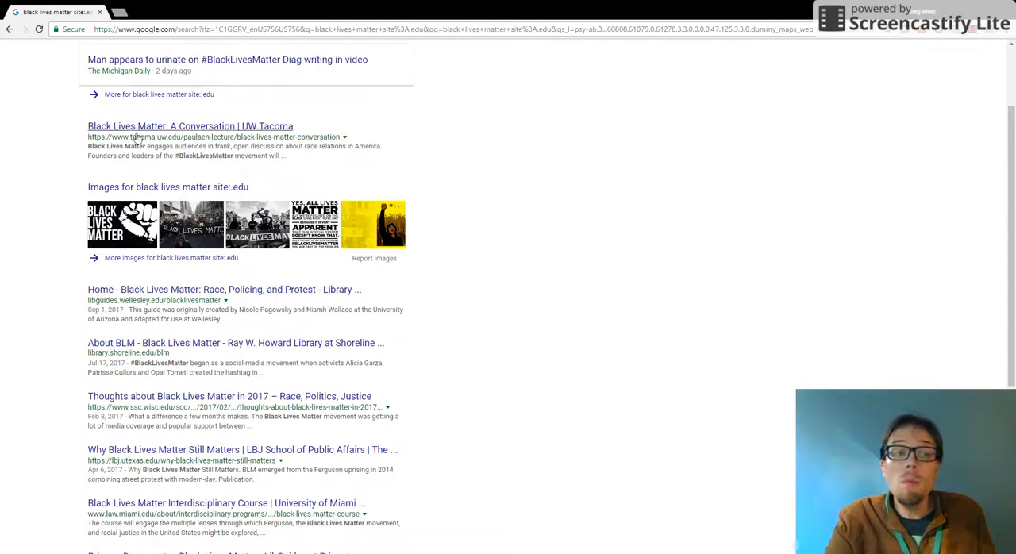
scroll(down, 3)
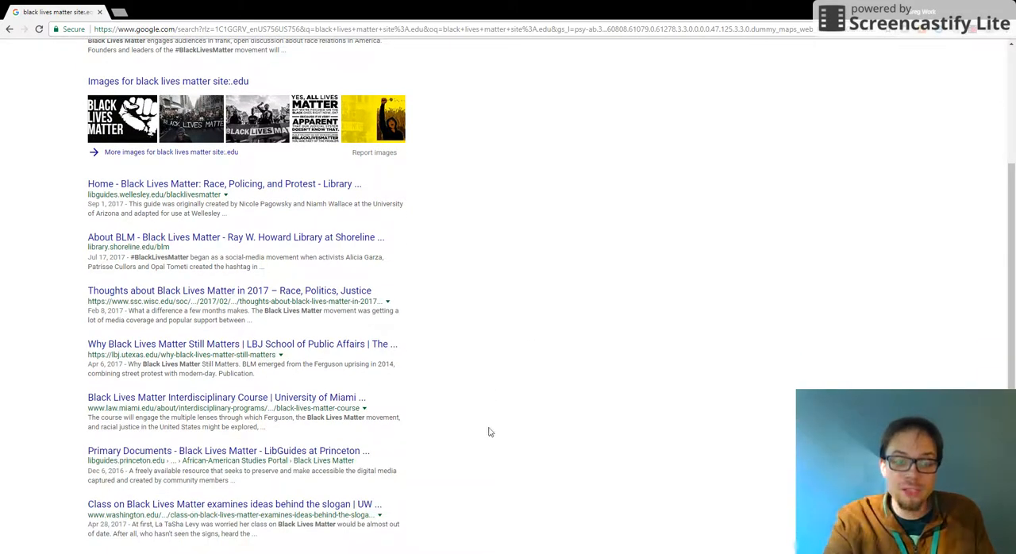
mouse_move(444, 253)
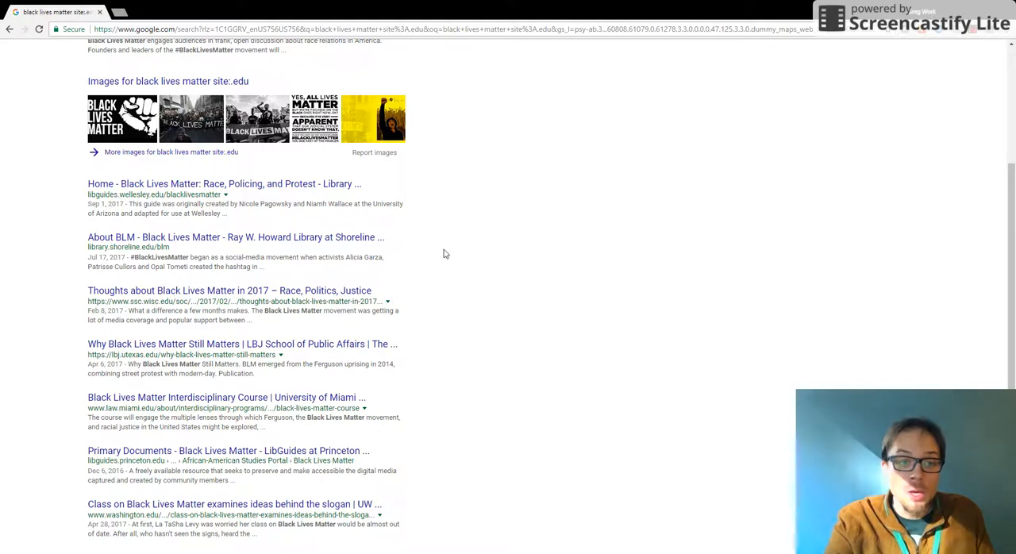
mouse_move(566, 334)
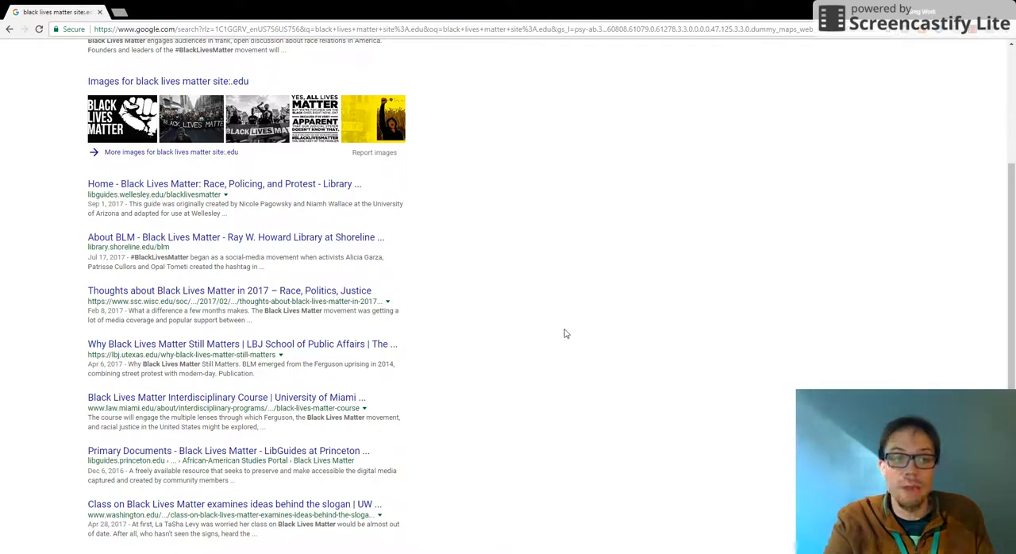
scroll(up, 3)
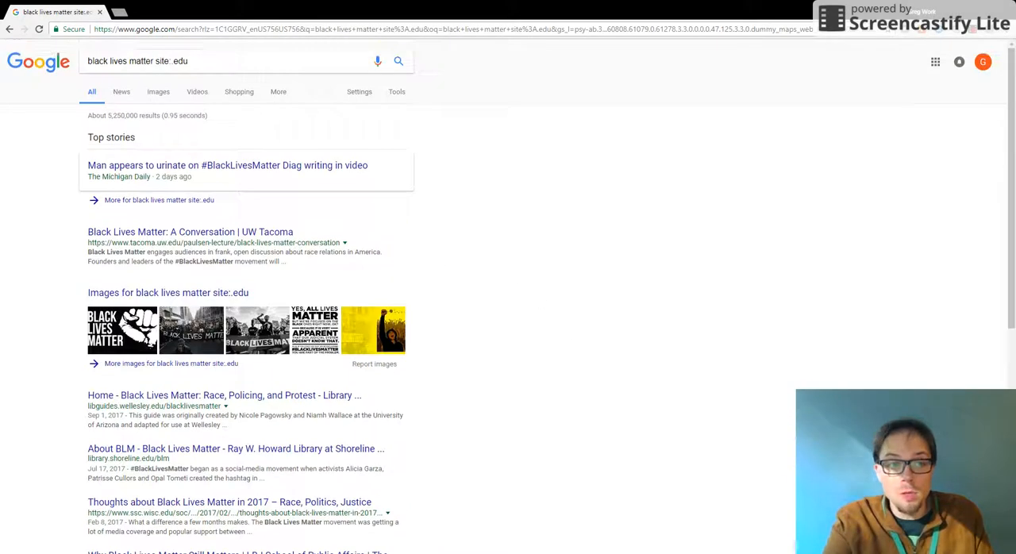
mouse_move(284, 273)
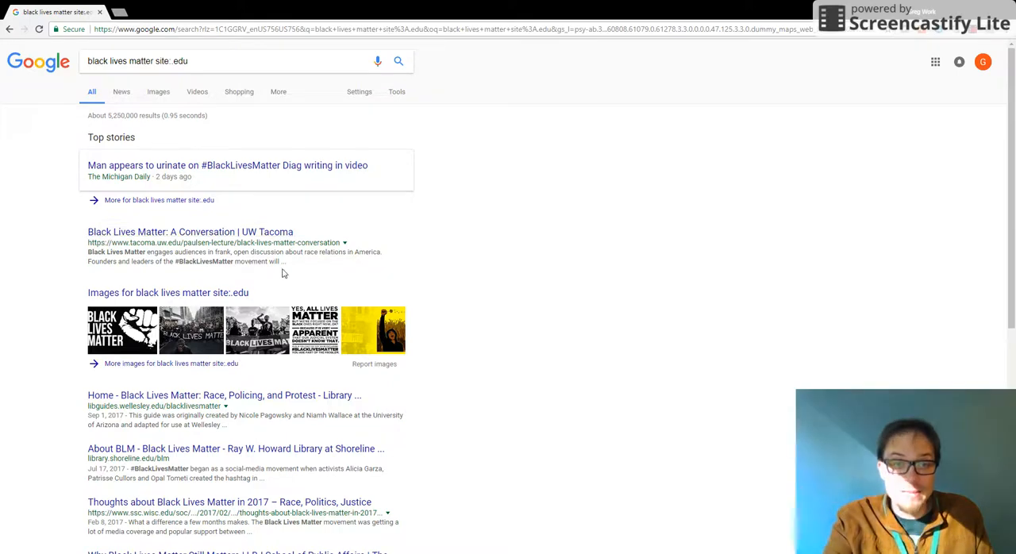
scroll(down, 3)
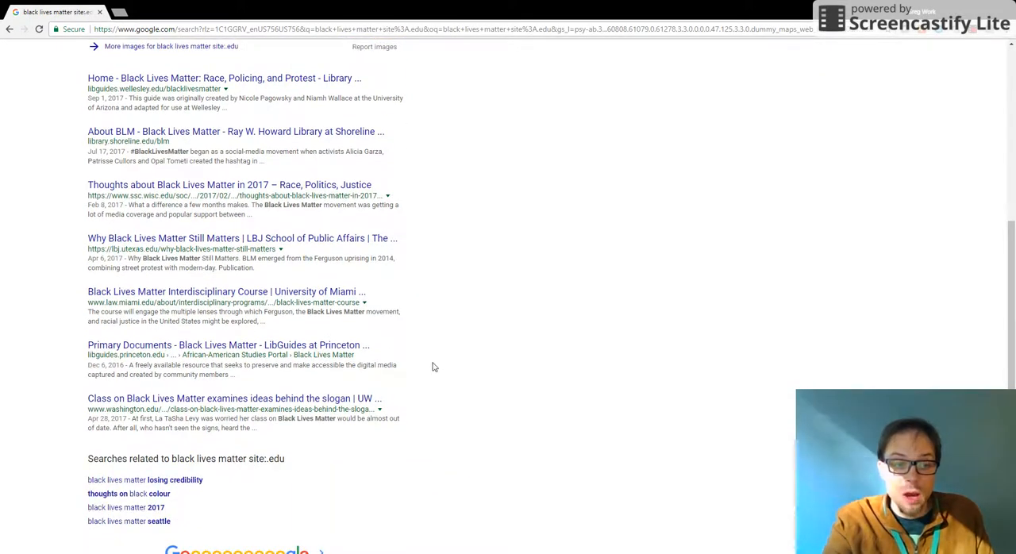
mouse_move(406, 451)
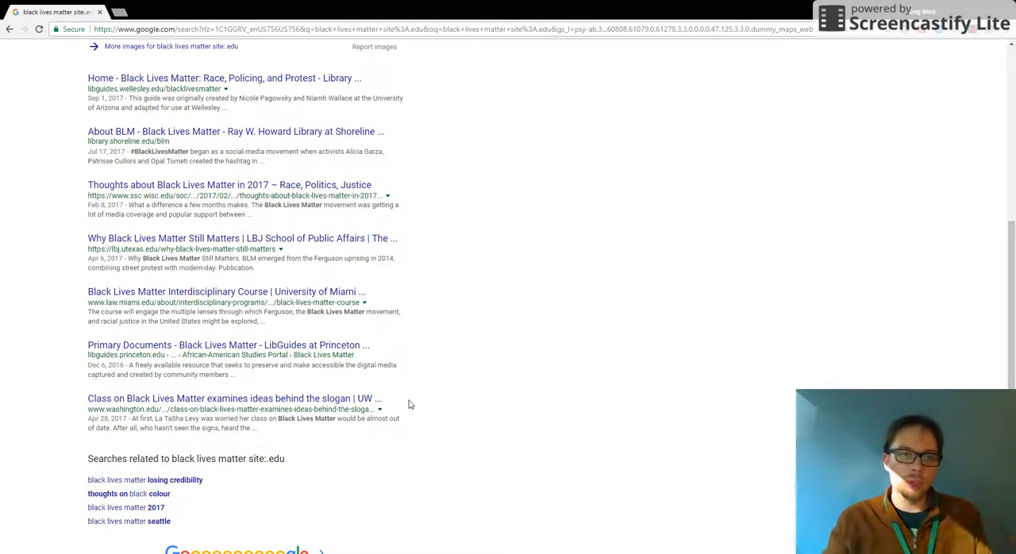
Open the libguides.wellesley.edu 'Home - Black Lives Matter' result and scroll the guide
click(224, 78)
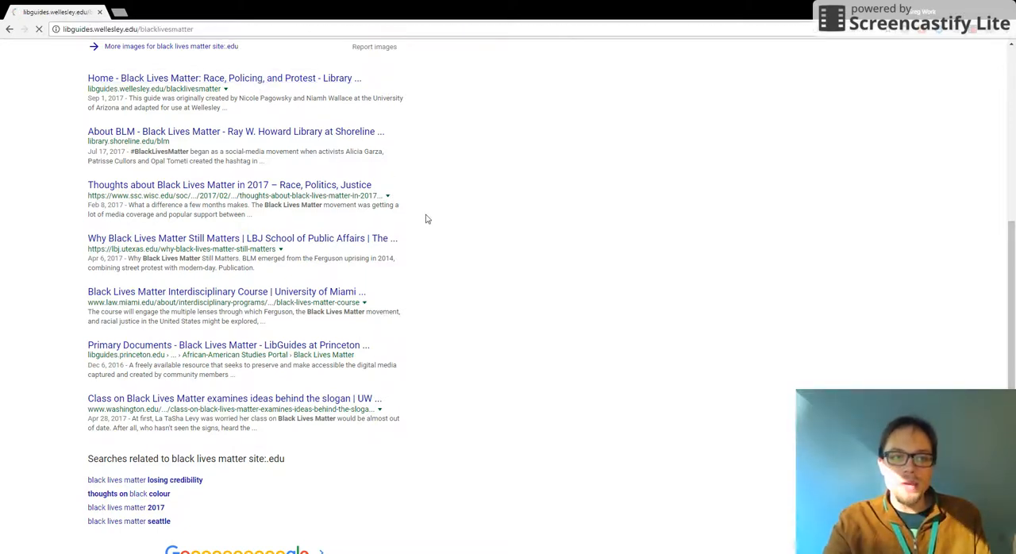
click(224, 78)
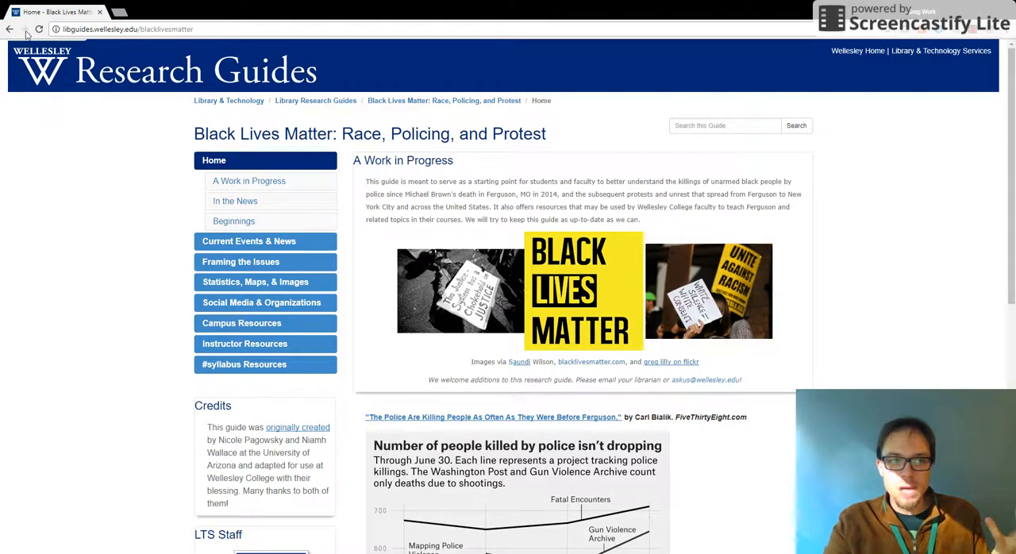
scroll(down, 3)
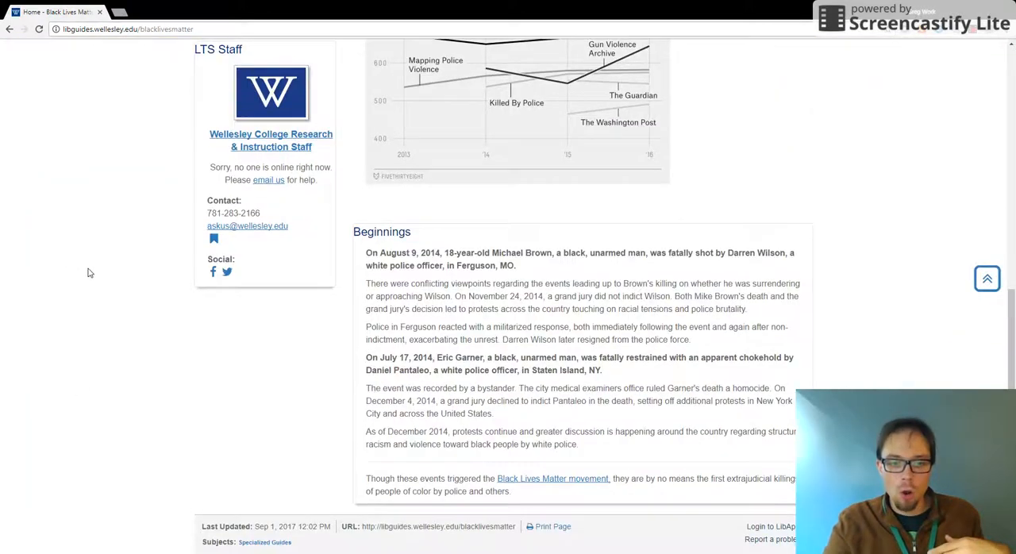
mouse_move(314, 385)
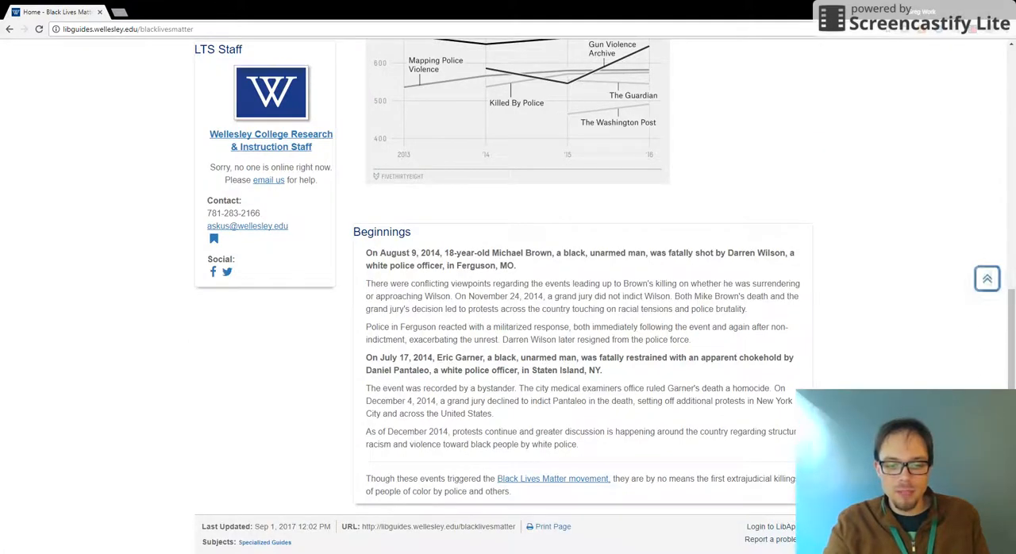
scroll(up, 3)
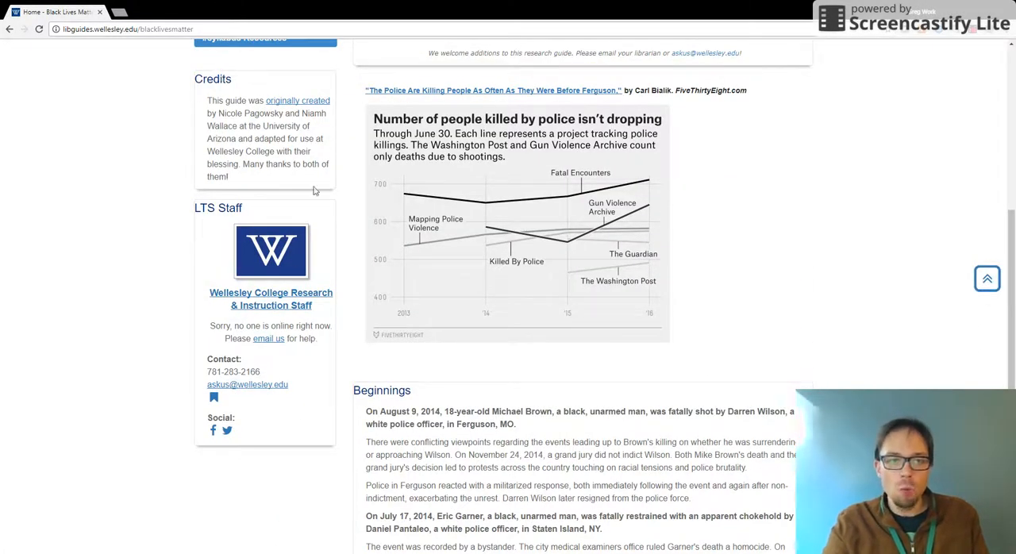
scroll(up, 3)
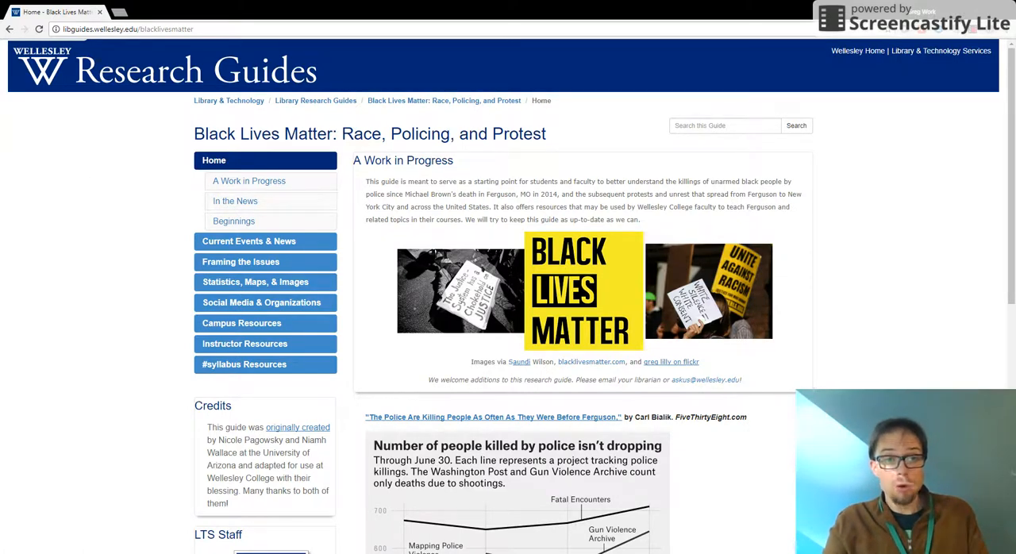
mouse_move(84, 273)
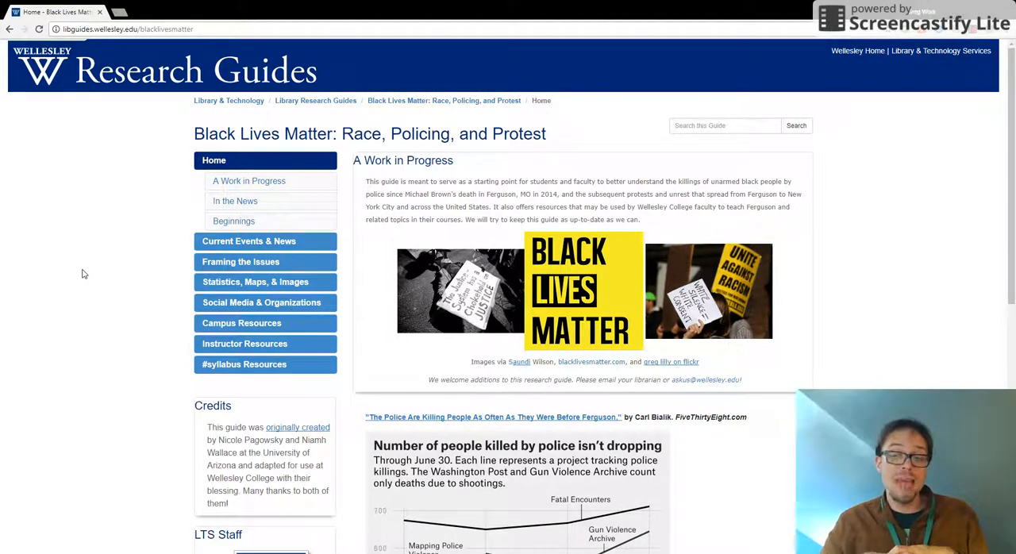
mouse_move(343, 446)
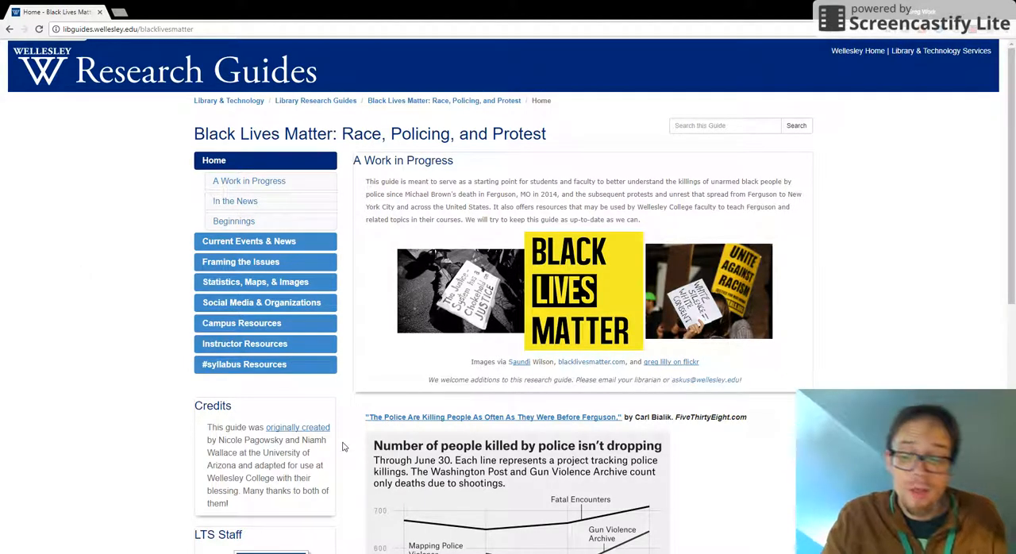